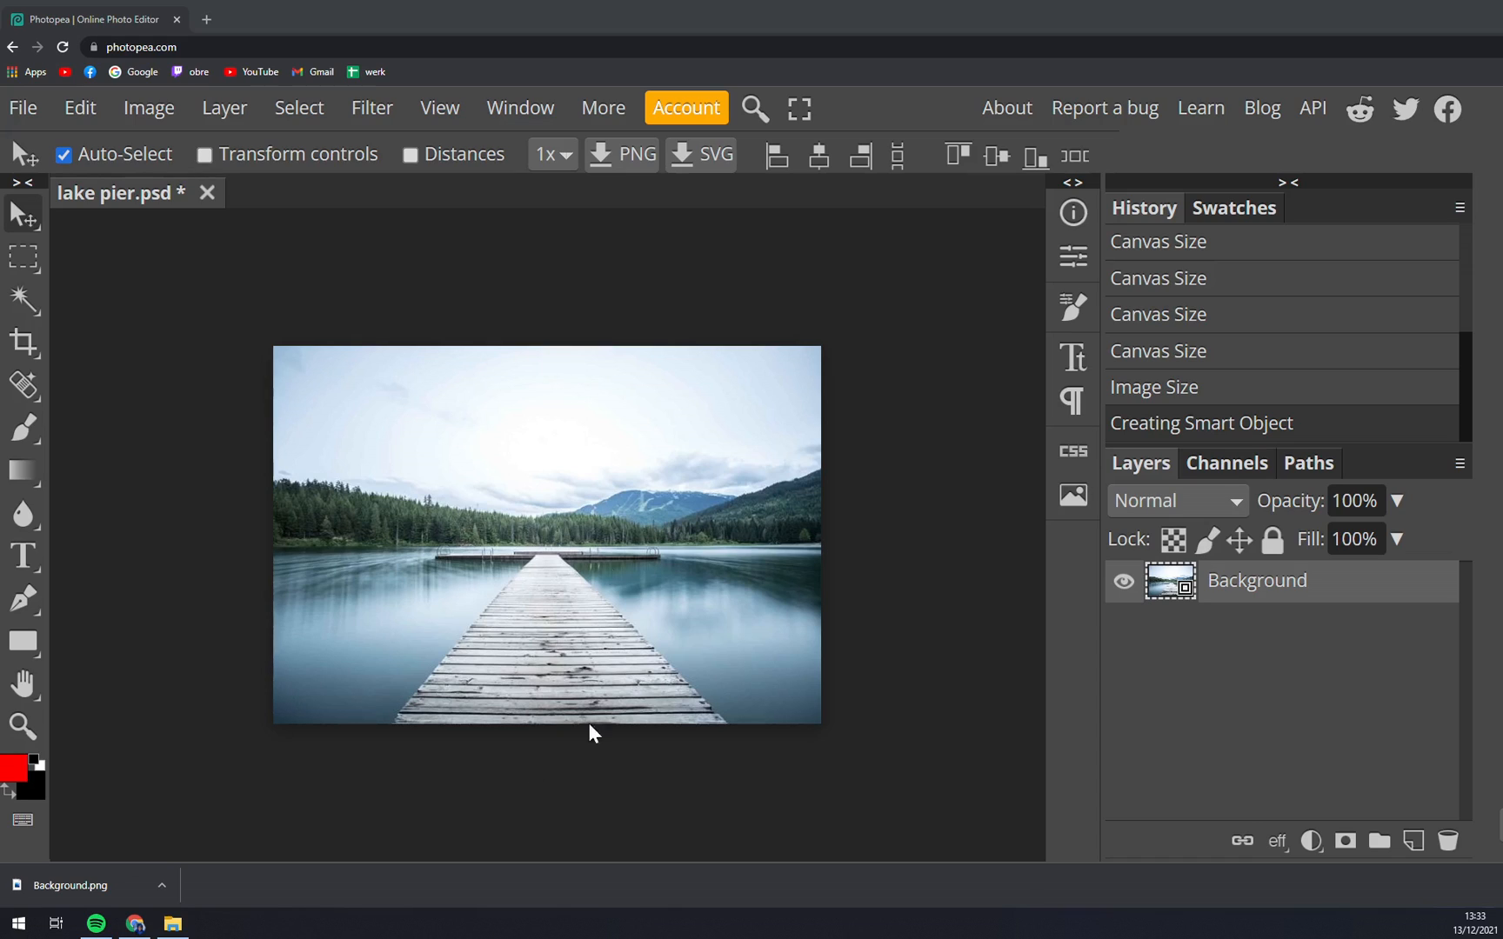
mouse_move(318, 849)
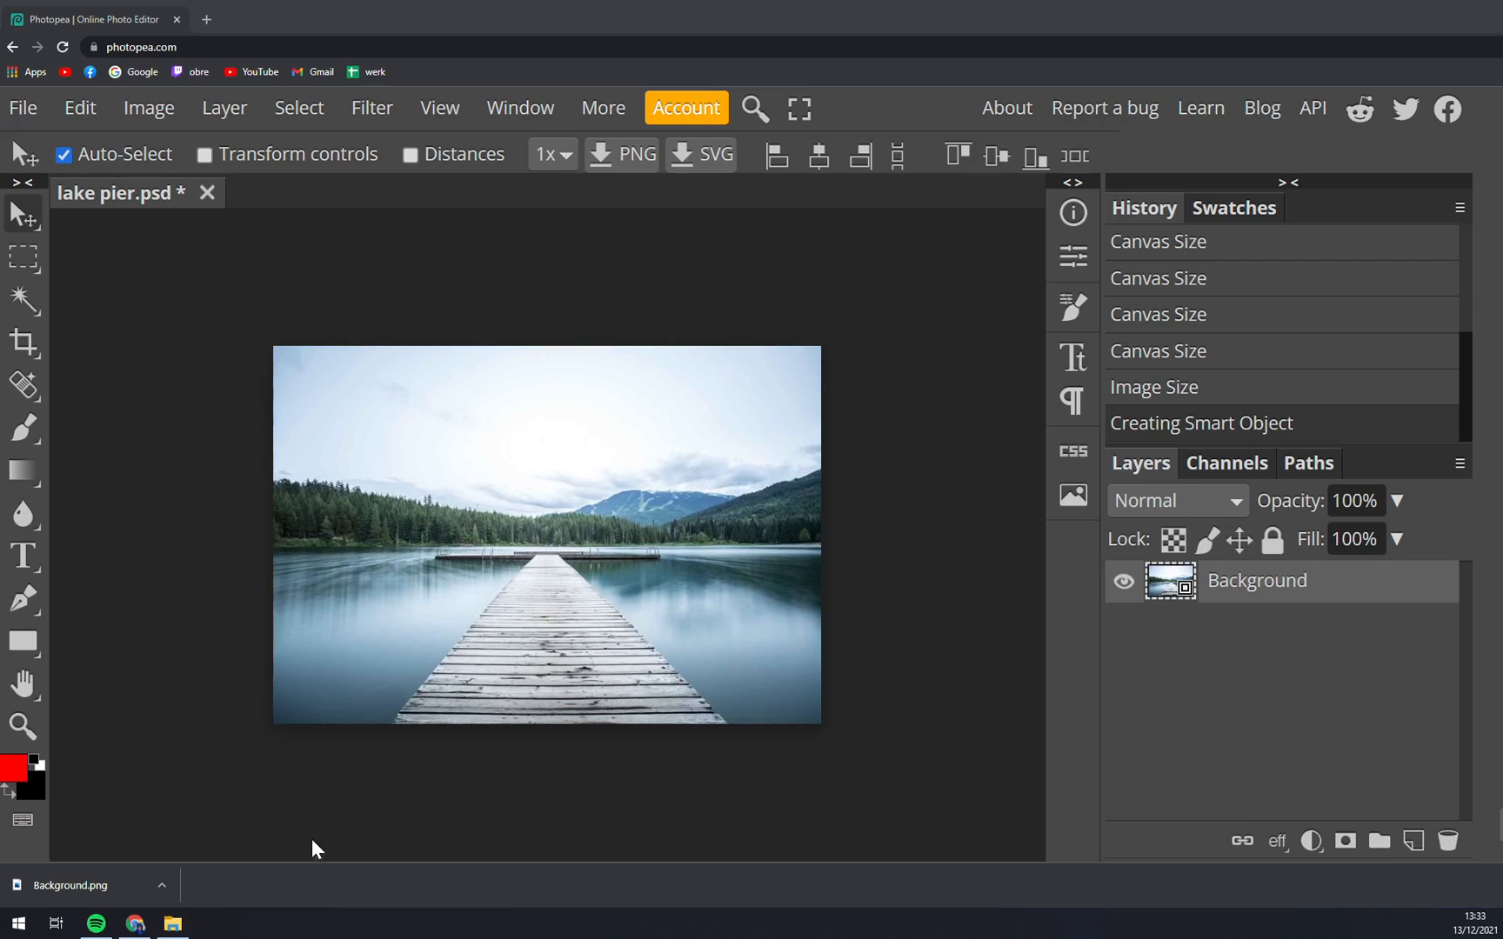
mouse_move(377, 876)
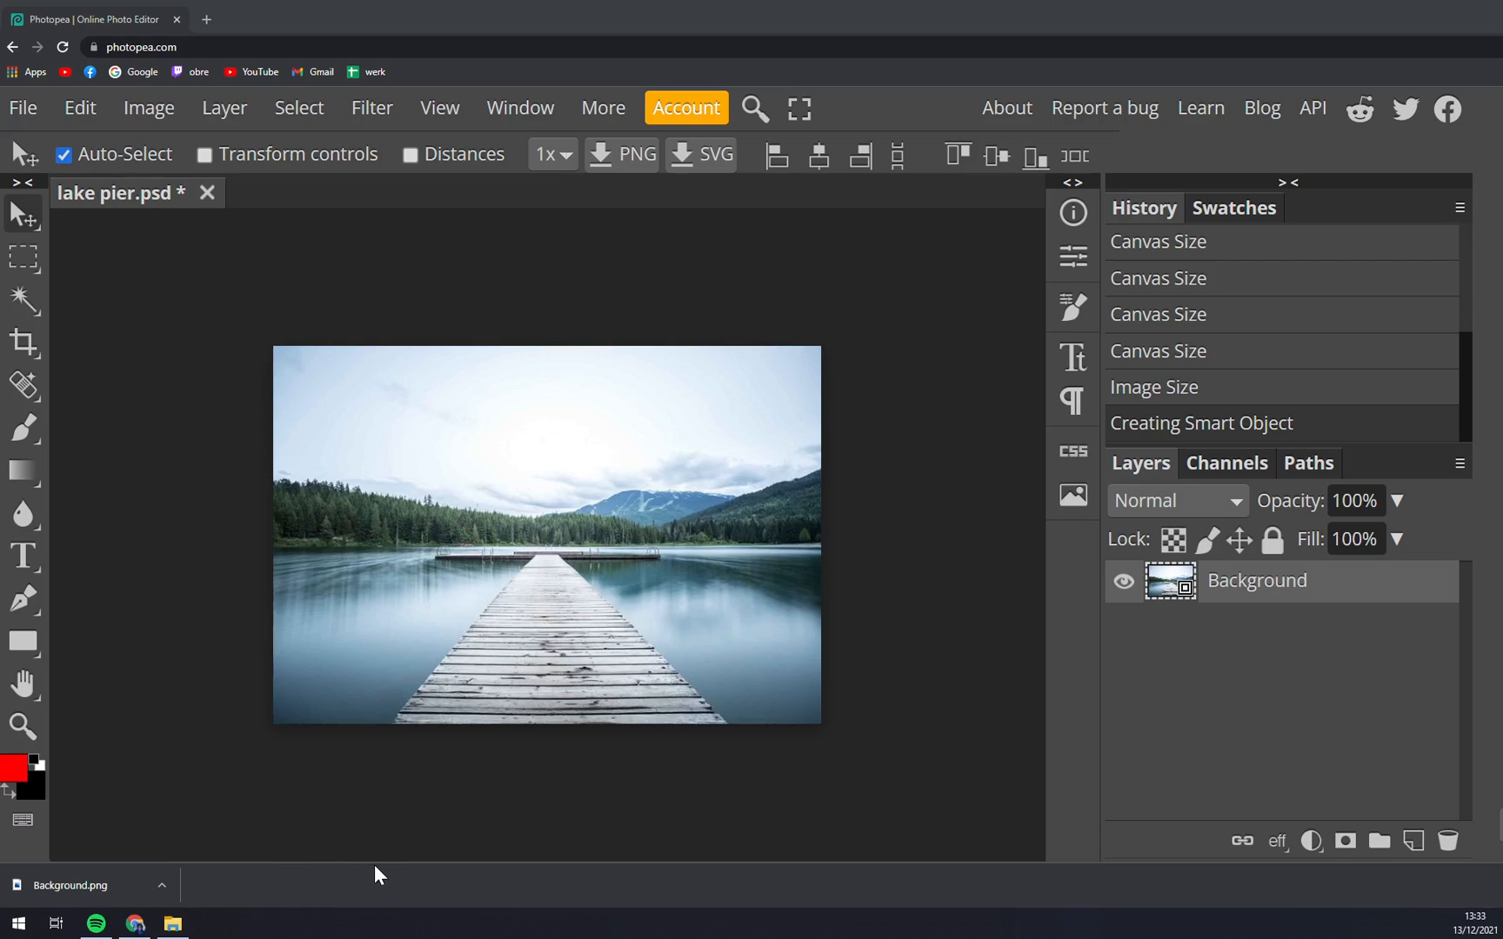
mouse_move(568, 598)
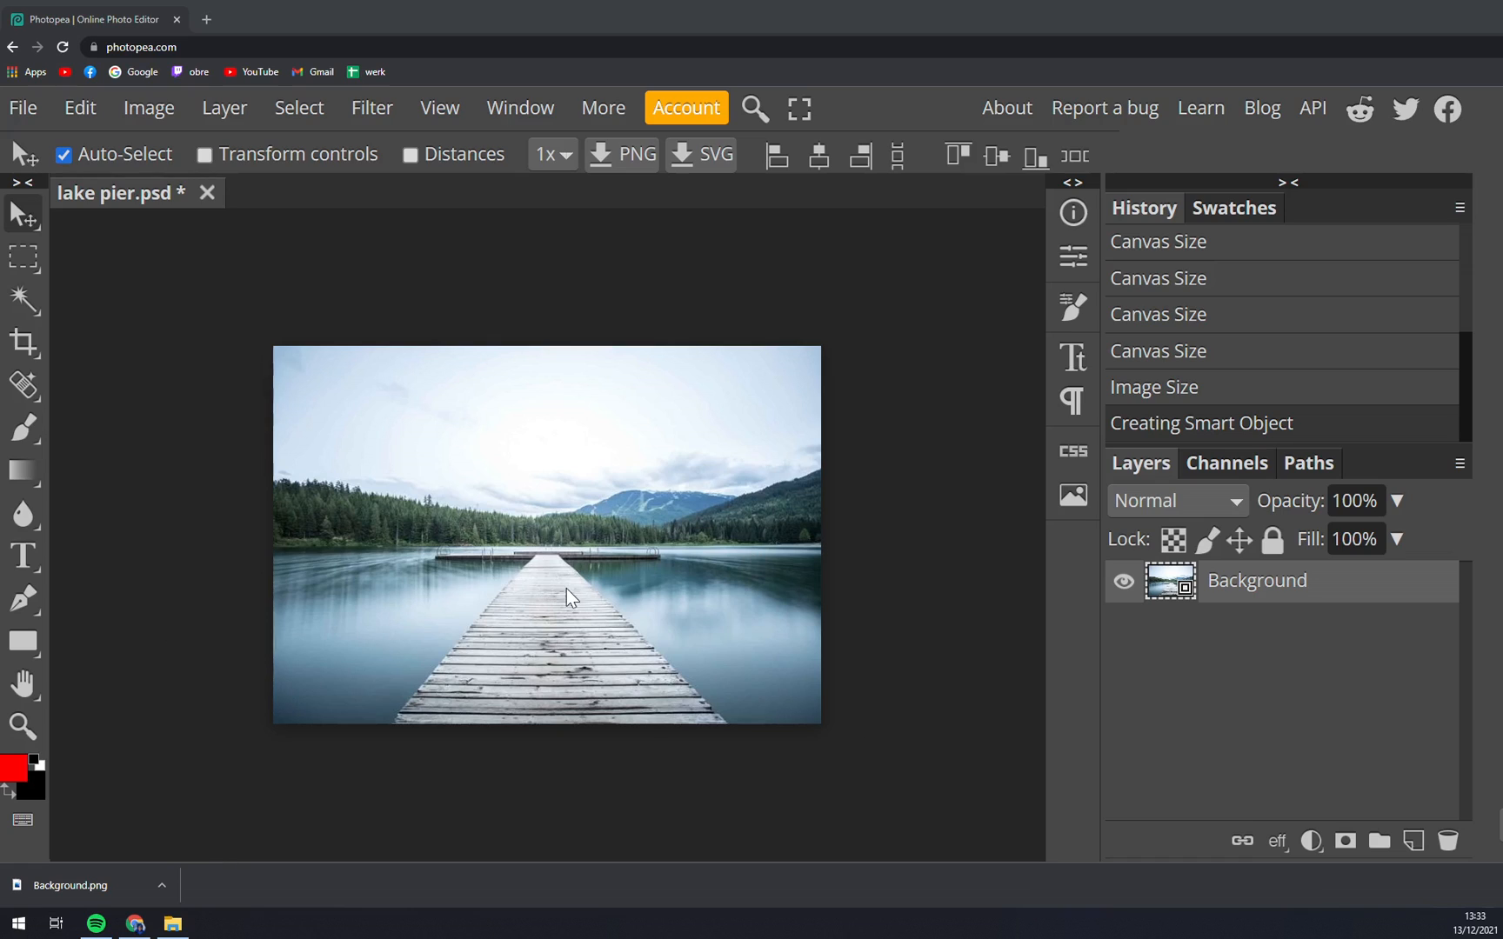
mouse_move(658, 434)
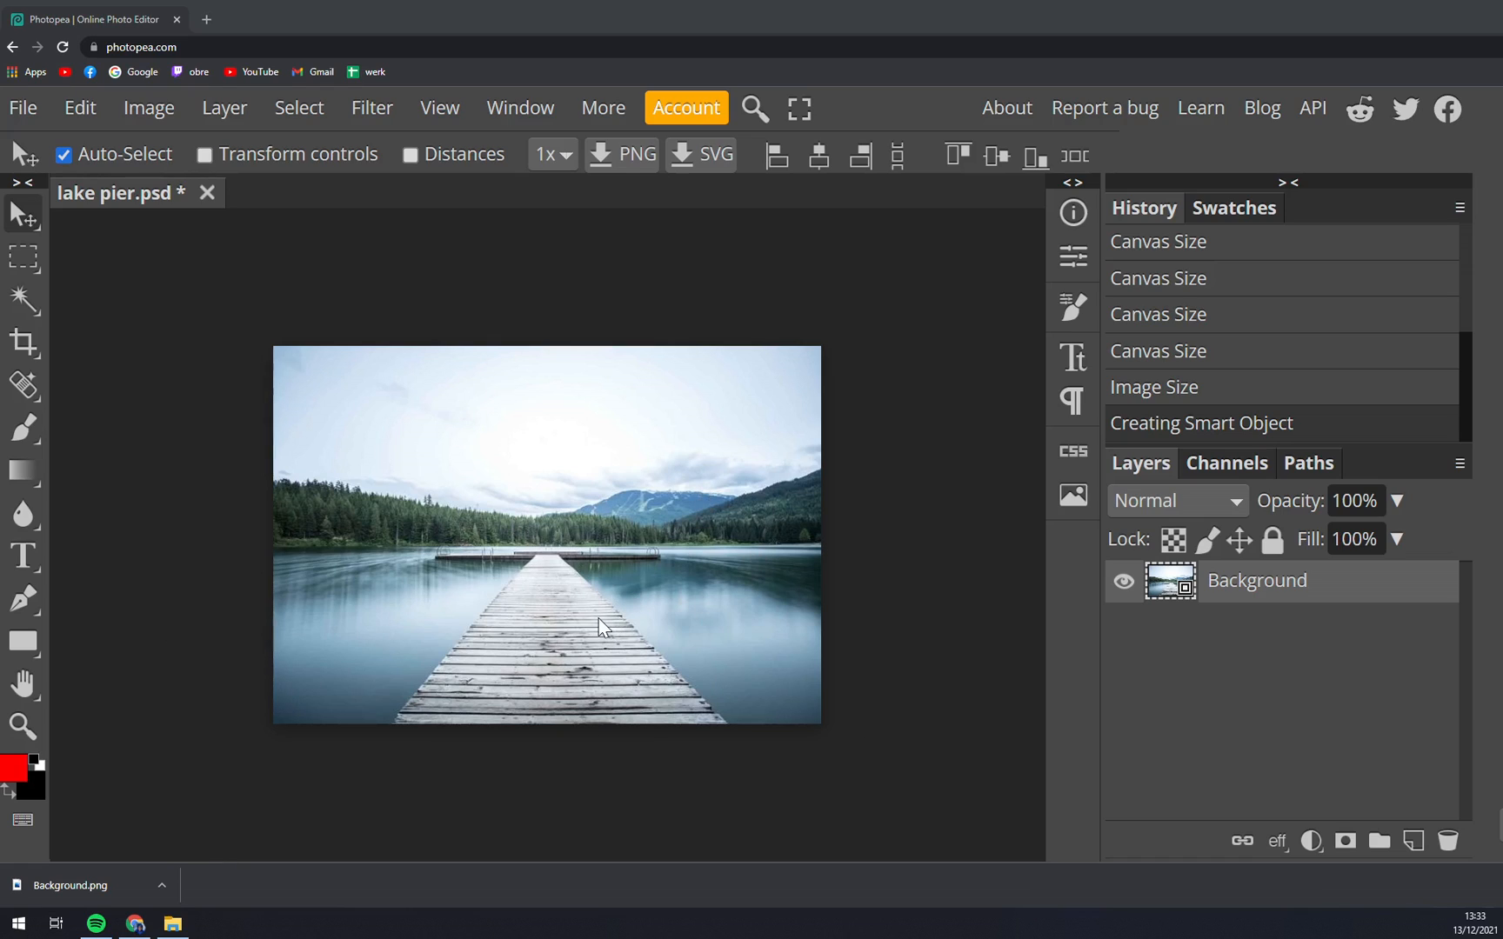
mouse_move(355, 518)
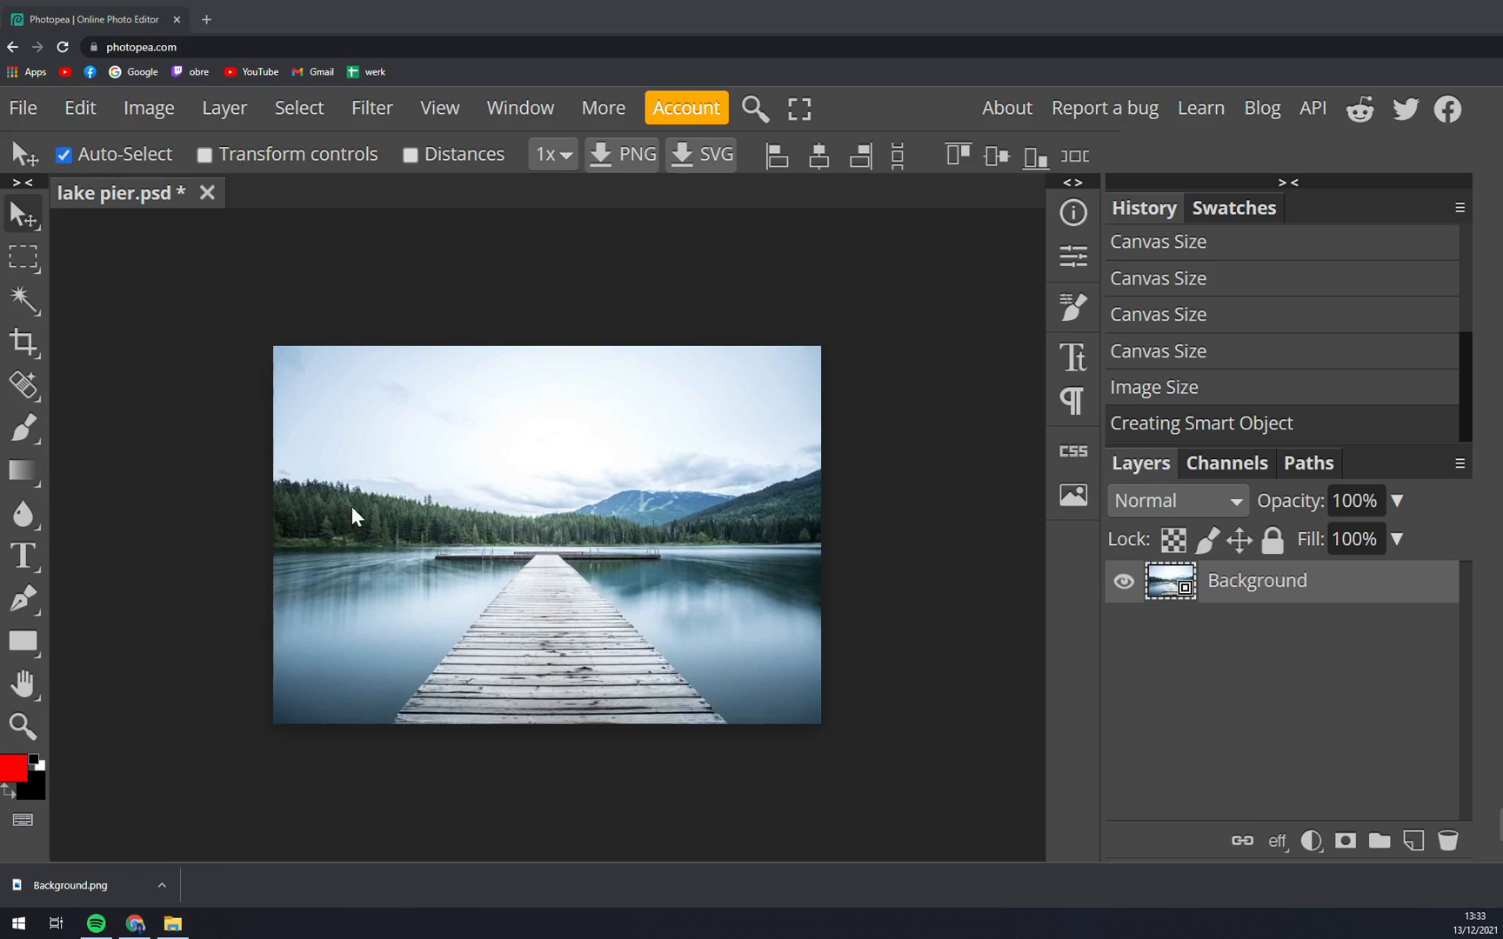
Add a Vibrance smart filter to the pier photo from Image > Adjustments
left_click(149, 107)
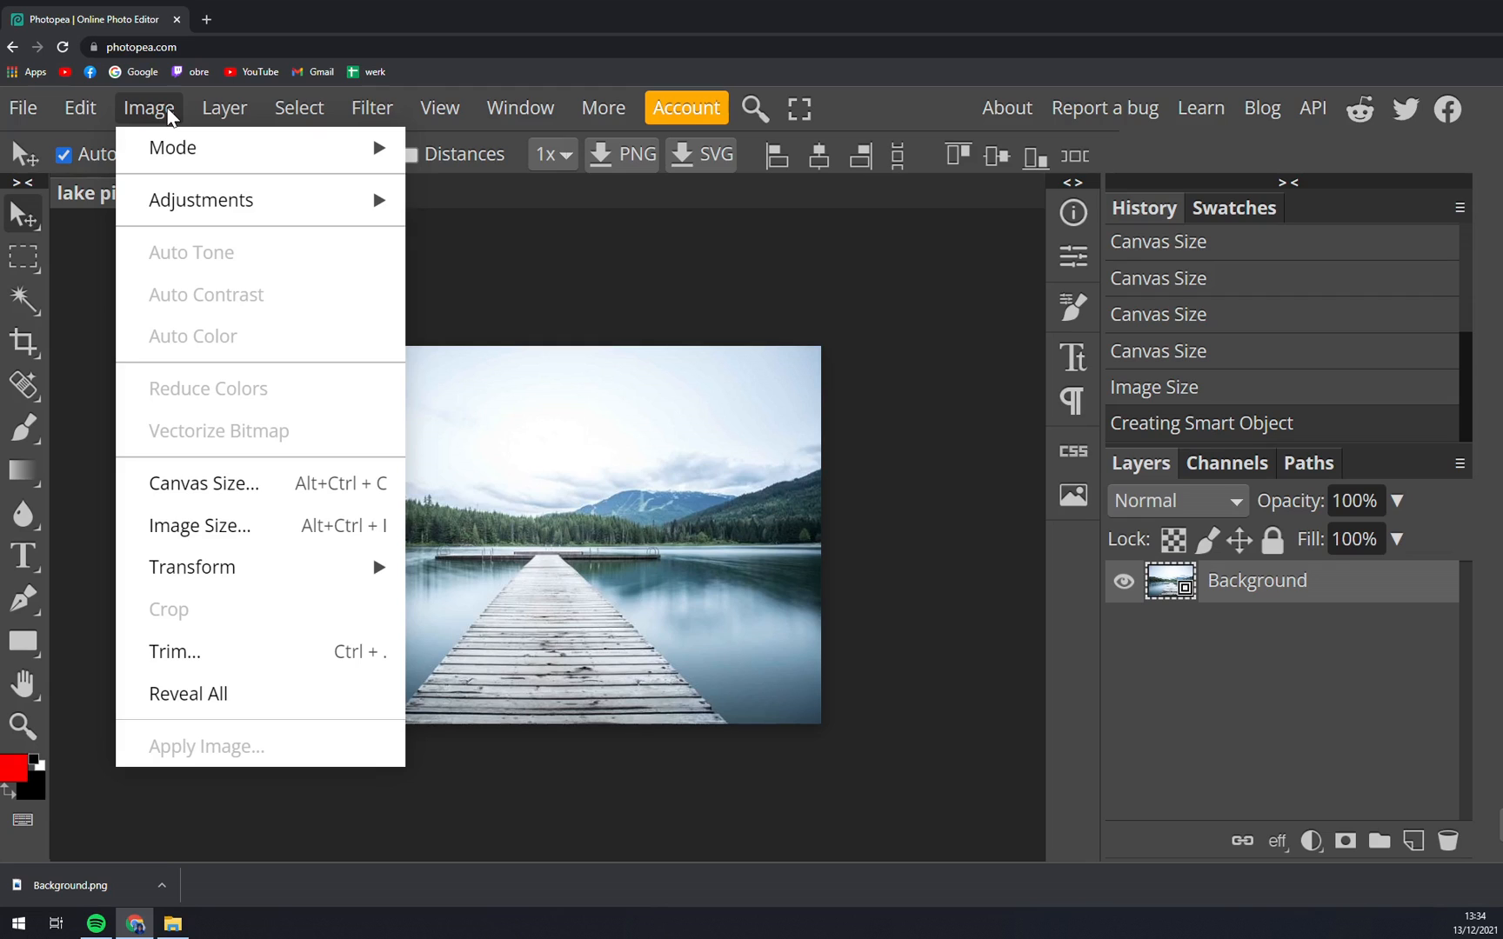
mouse_move(177, 200)
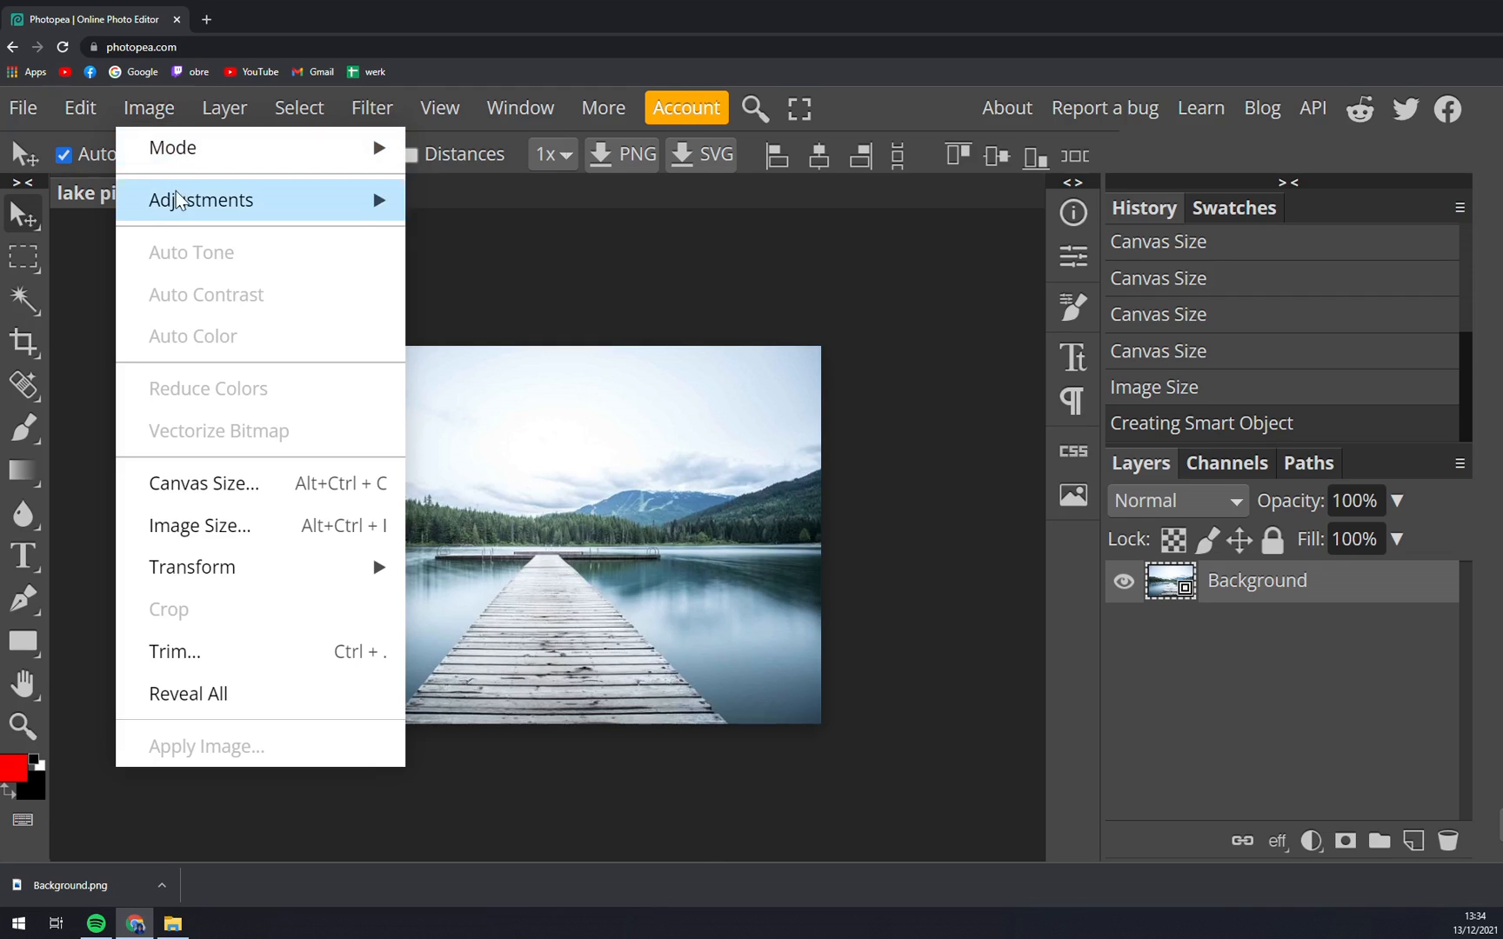
left_click(200, 200)
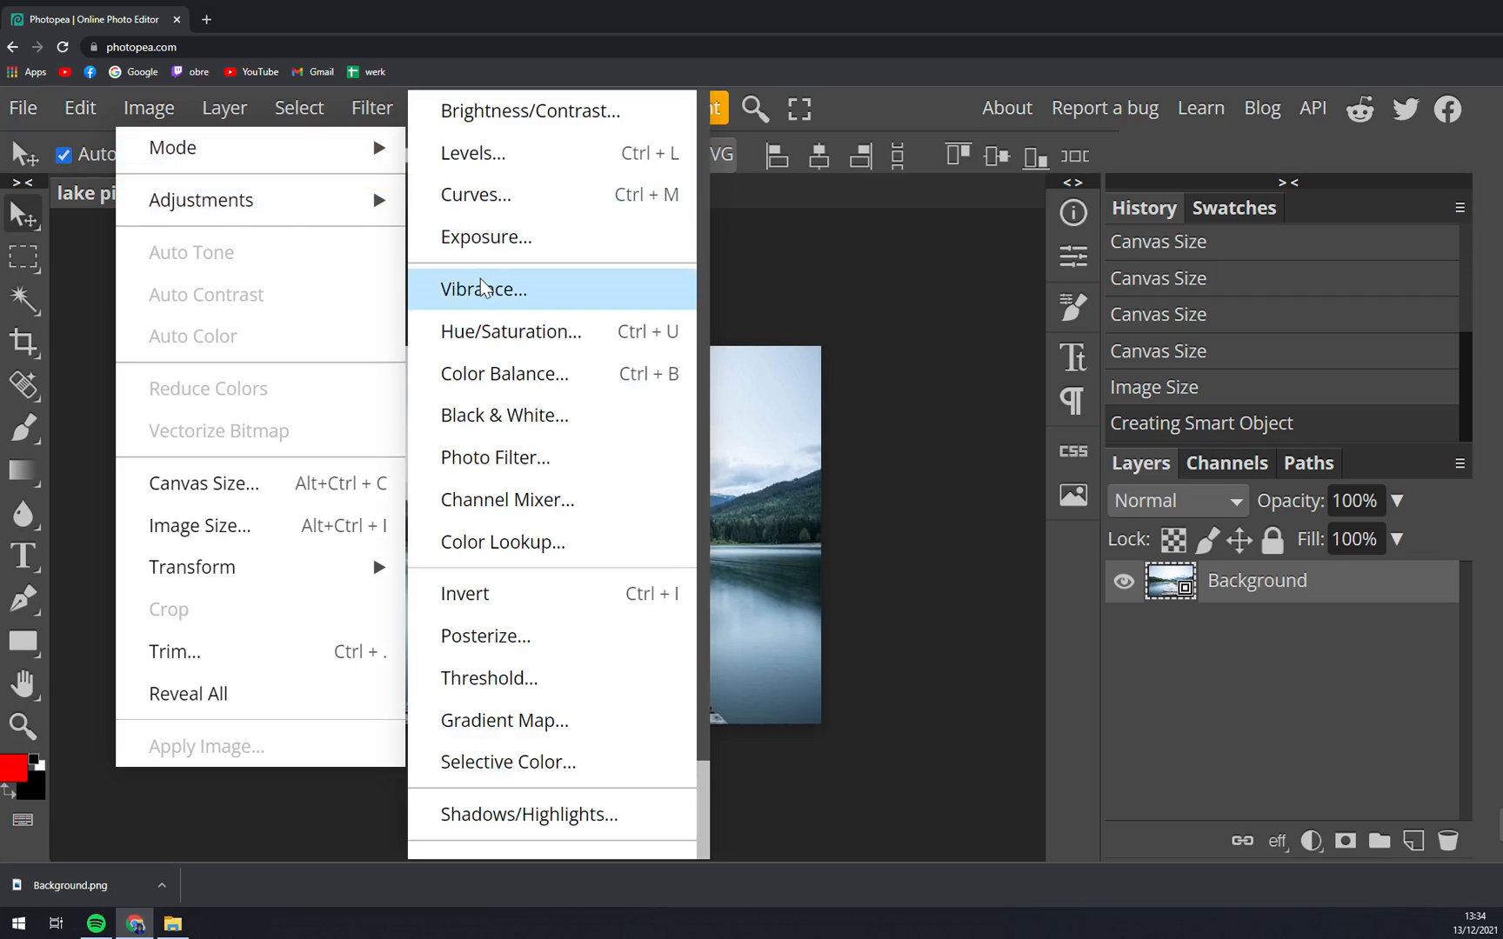
left_click(483, 289)
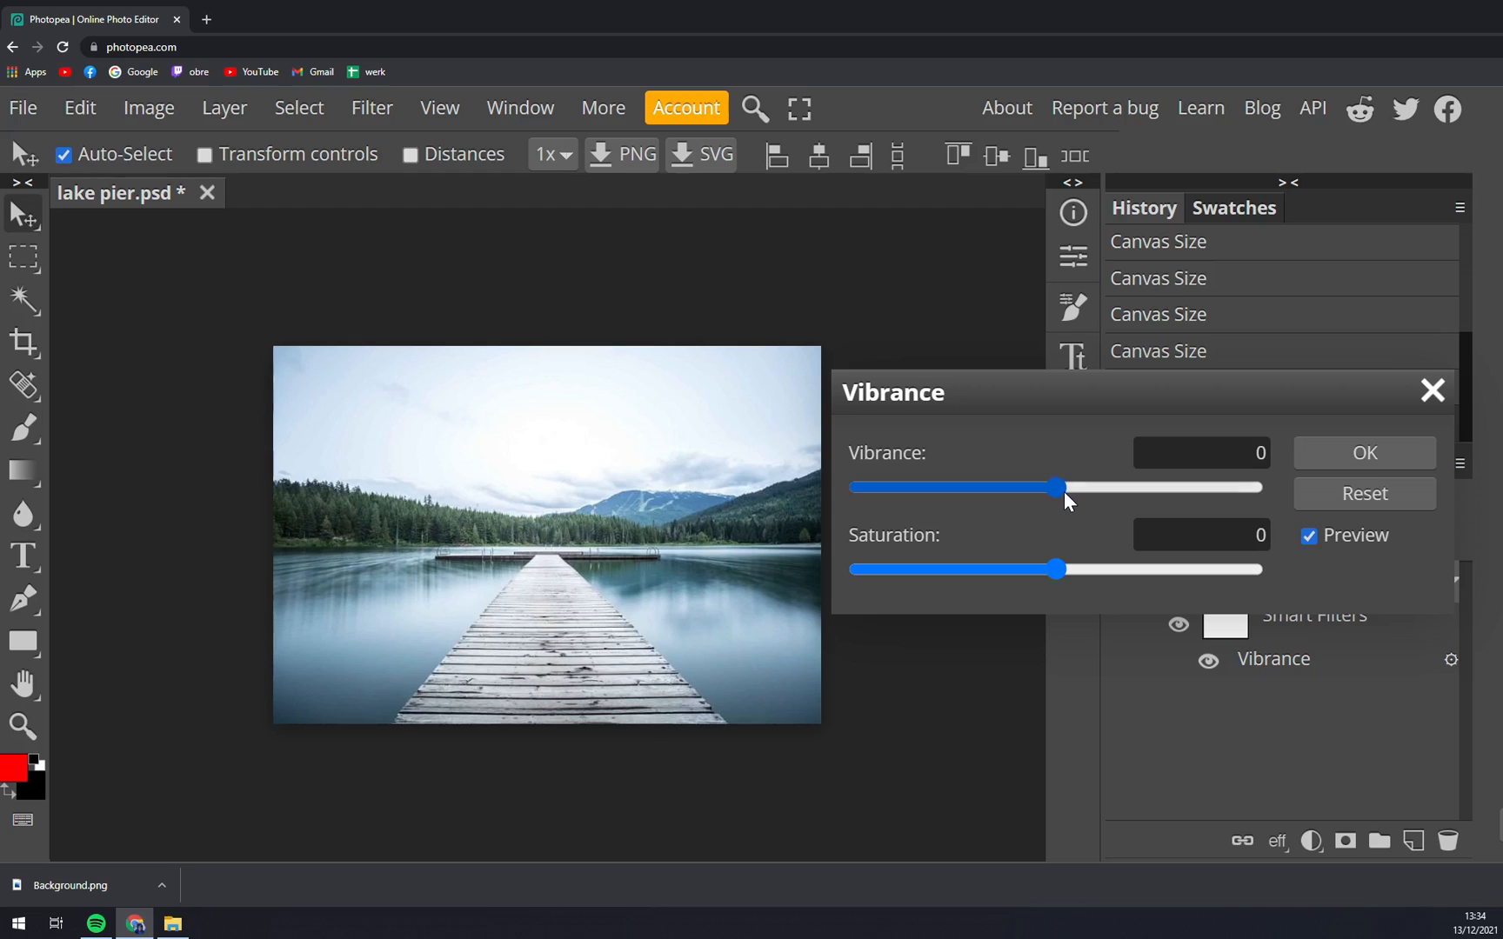
Preview several vibrance values, then settle on saturation 60 with vibrance 0
left_click_drag(1056, 569, 1159, 568)
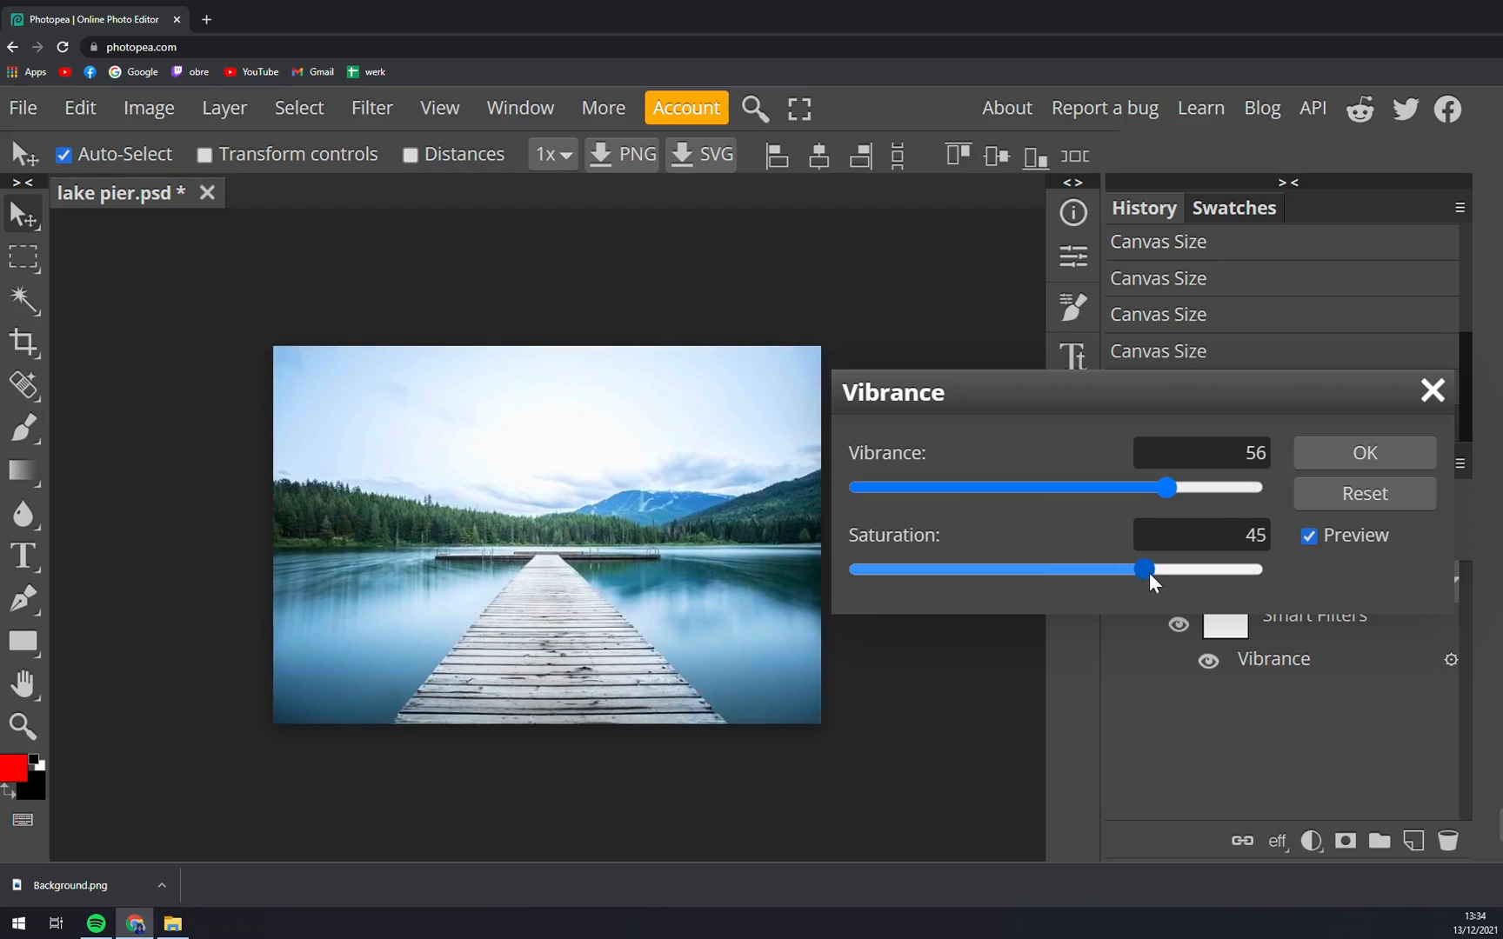
left_click_drag(1164, 487, 1043, 487)
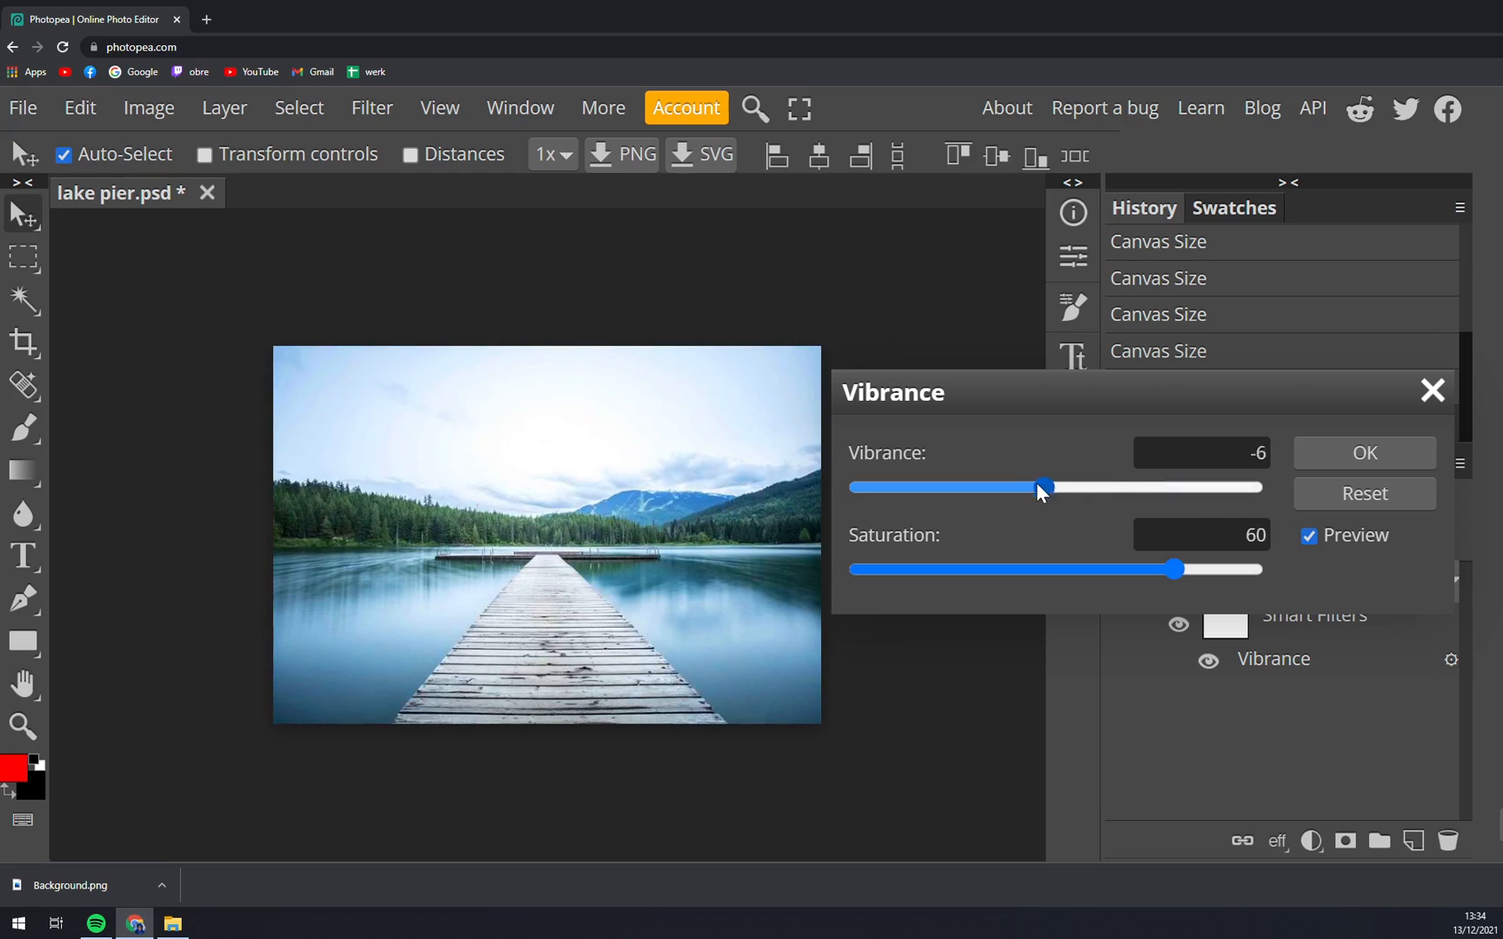
left_click_drag(1042, 487, 1054, 487)
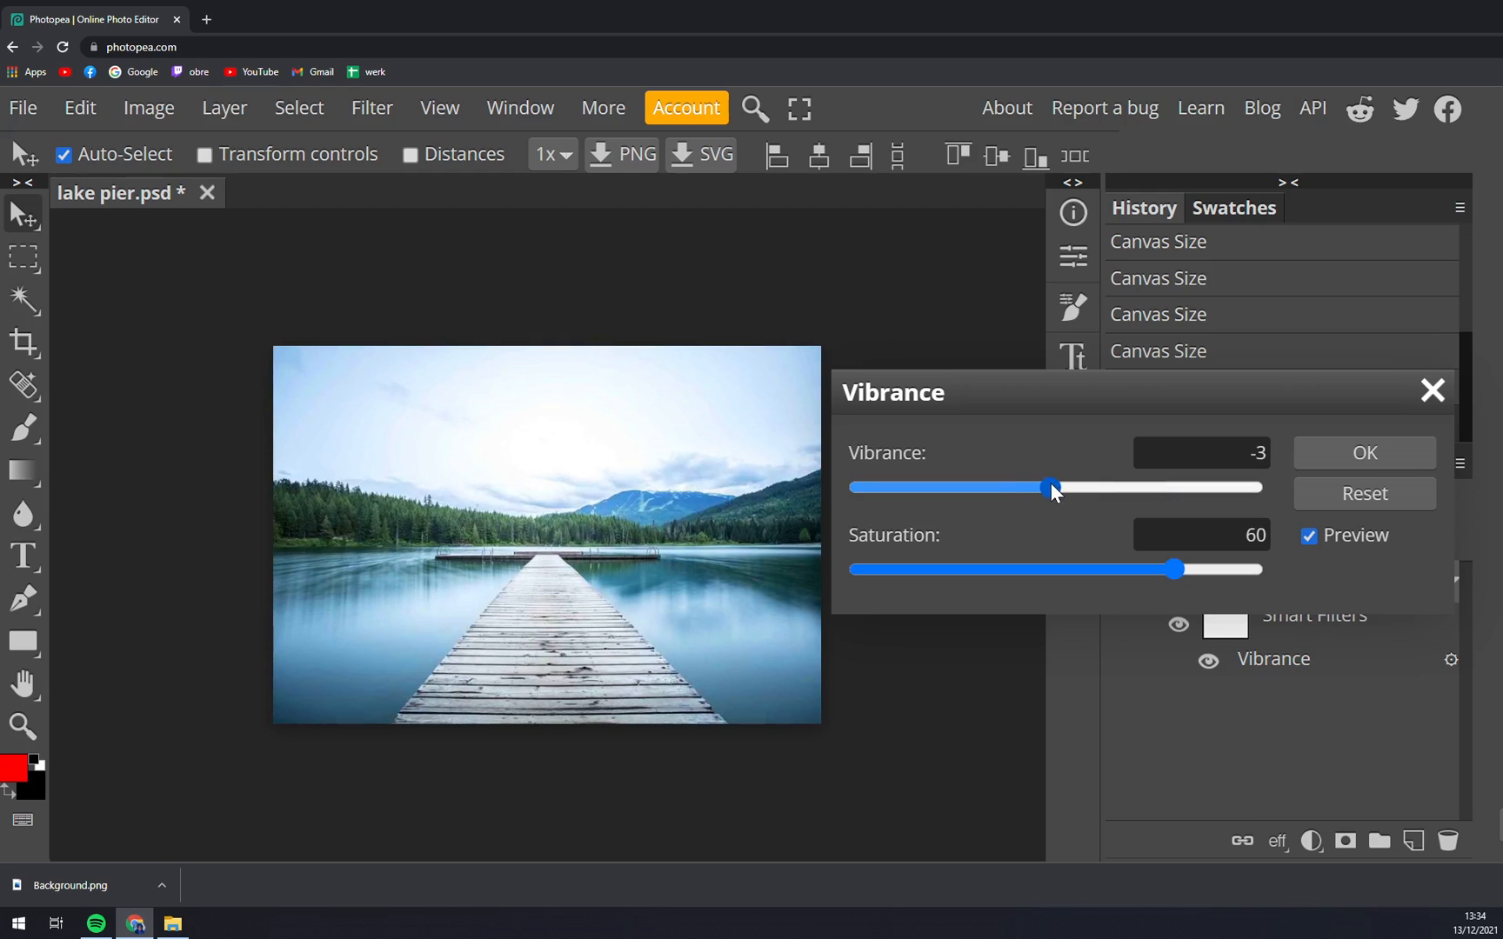
left_click_drag(1051, 487, 851, 488)
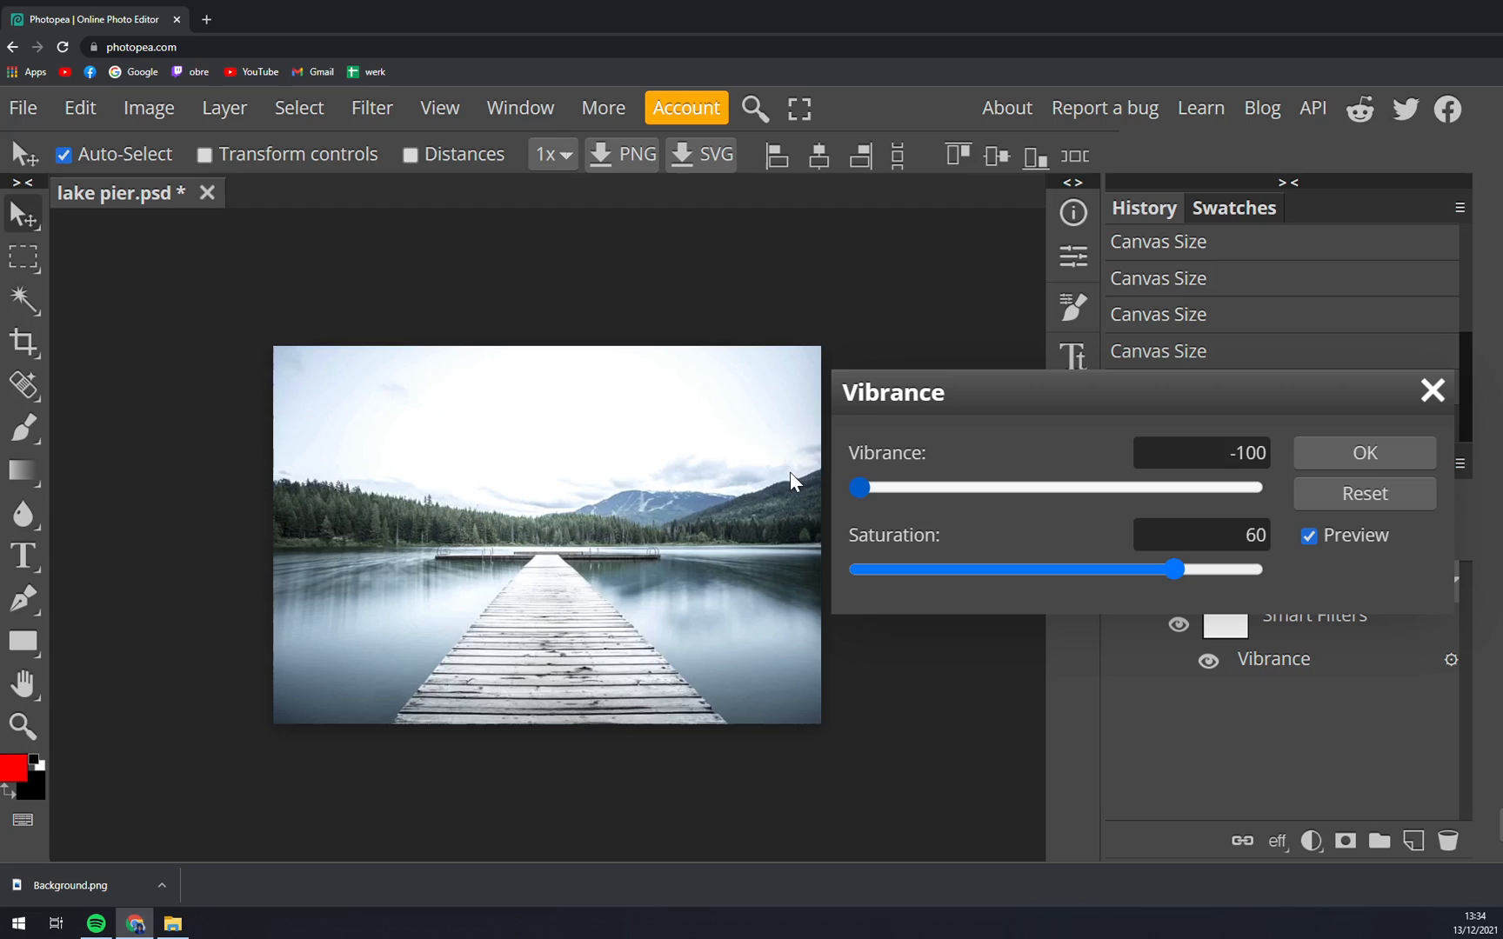
left_click_drag(856, 488, 1254, 487)
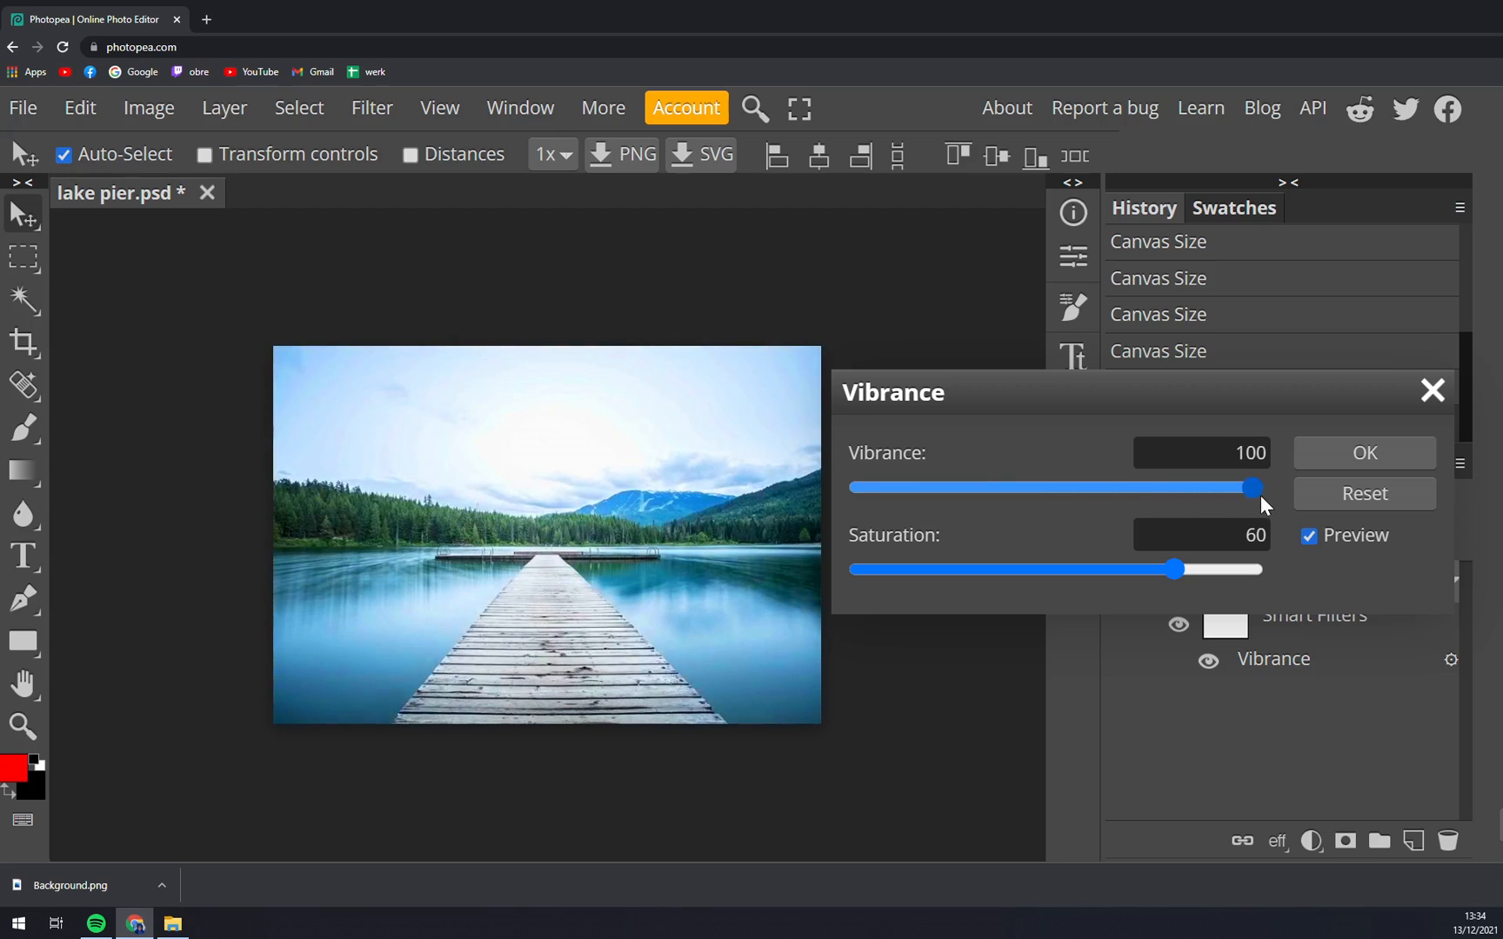
left_click_drag(1246, 487, 1058, 487)
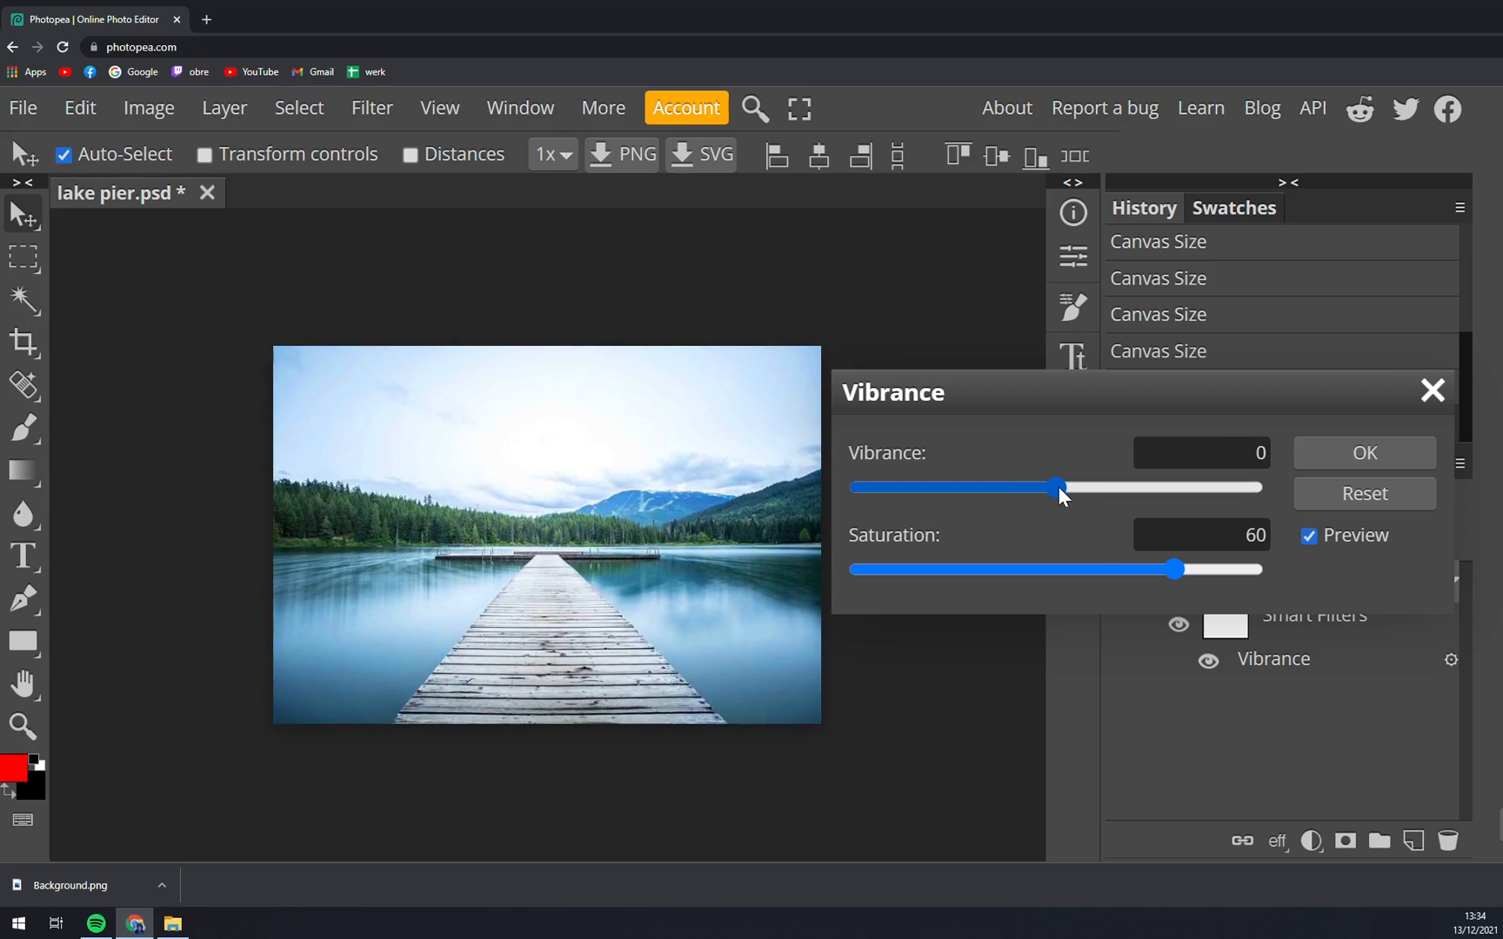
left_click_drag(1058, 487, 918, 487)
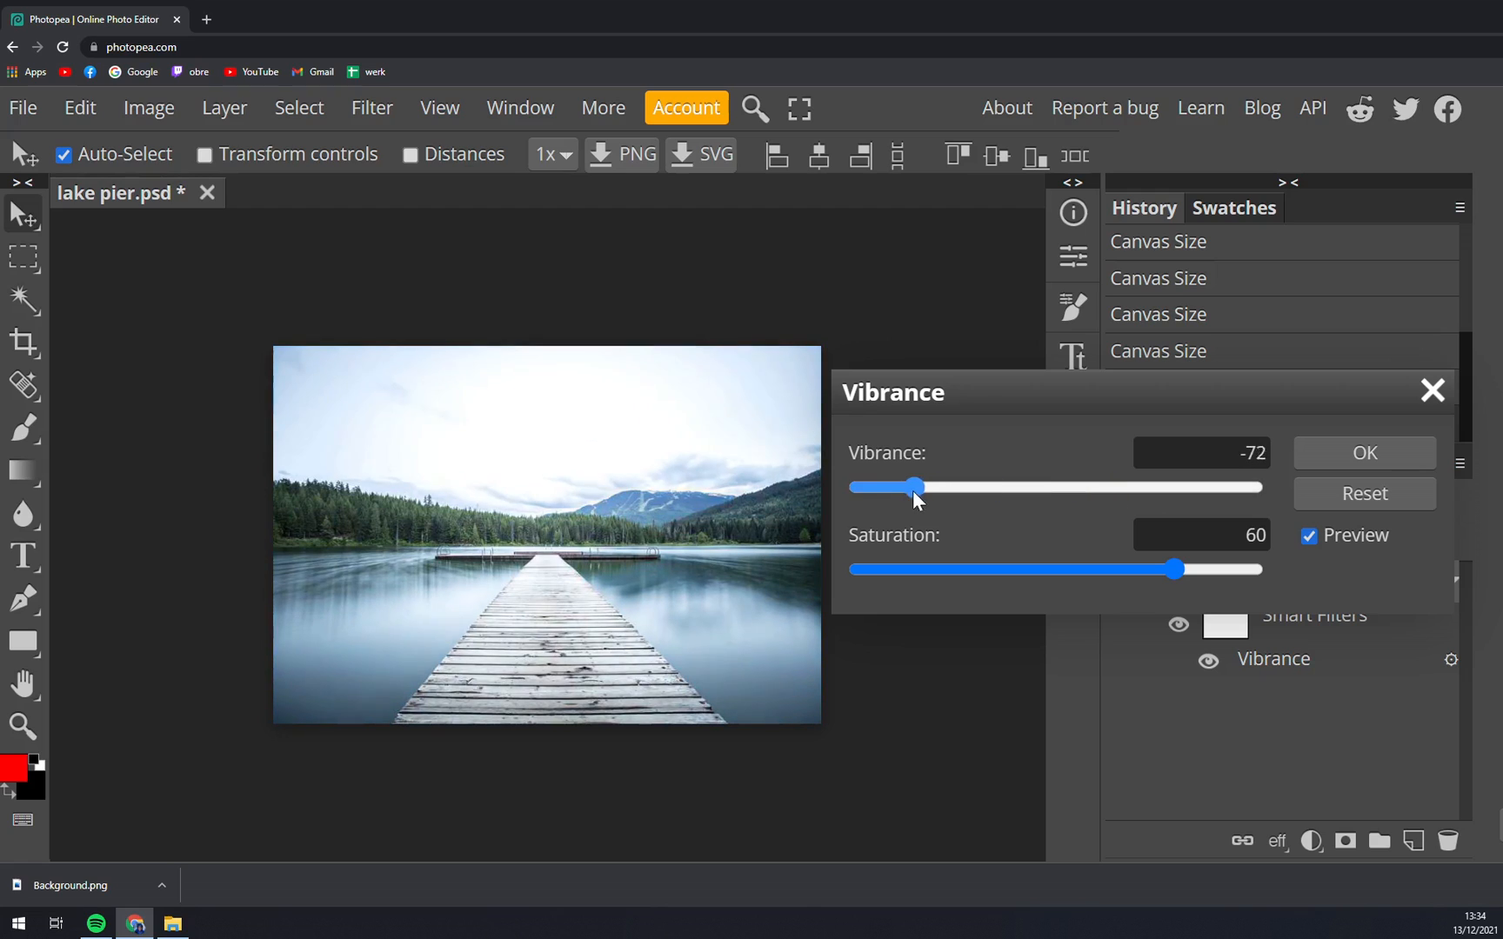
left_click_drag(913, 487, 1053, 487)
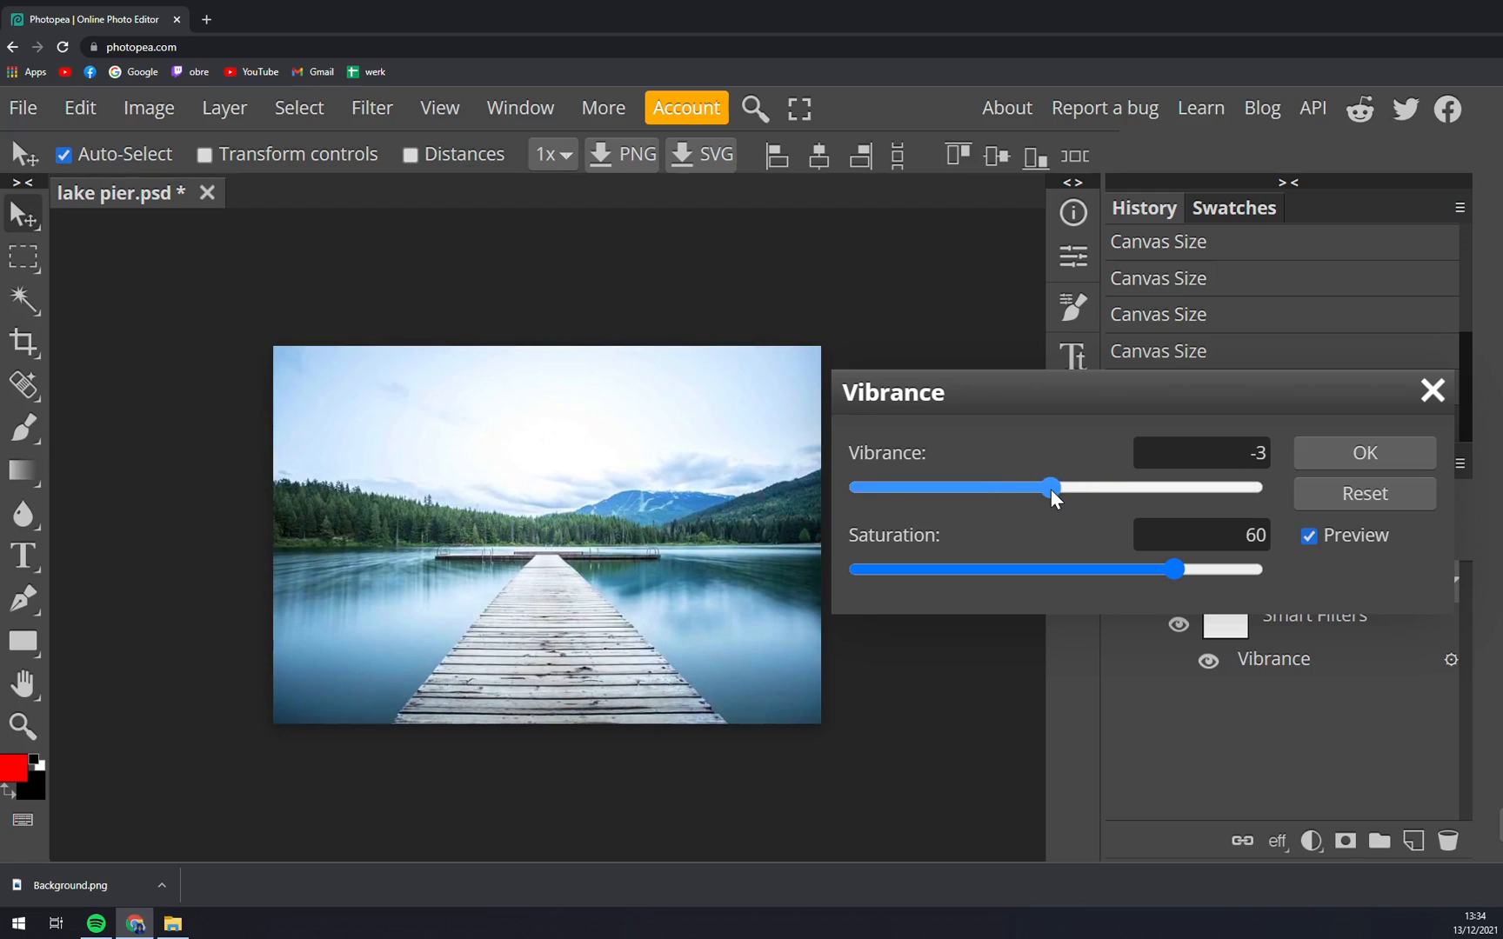
left_click_drag(1050, 487, 1060, 487)
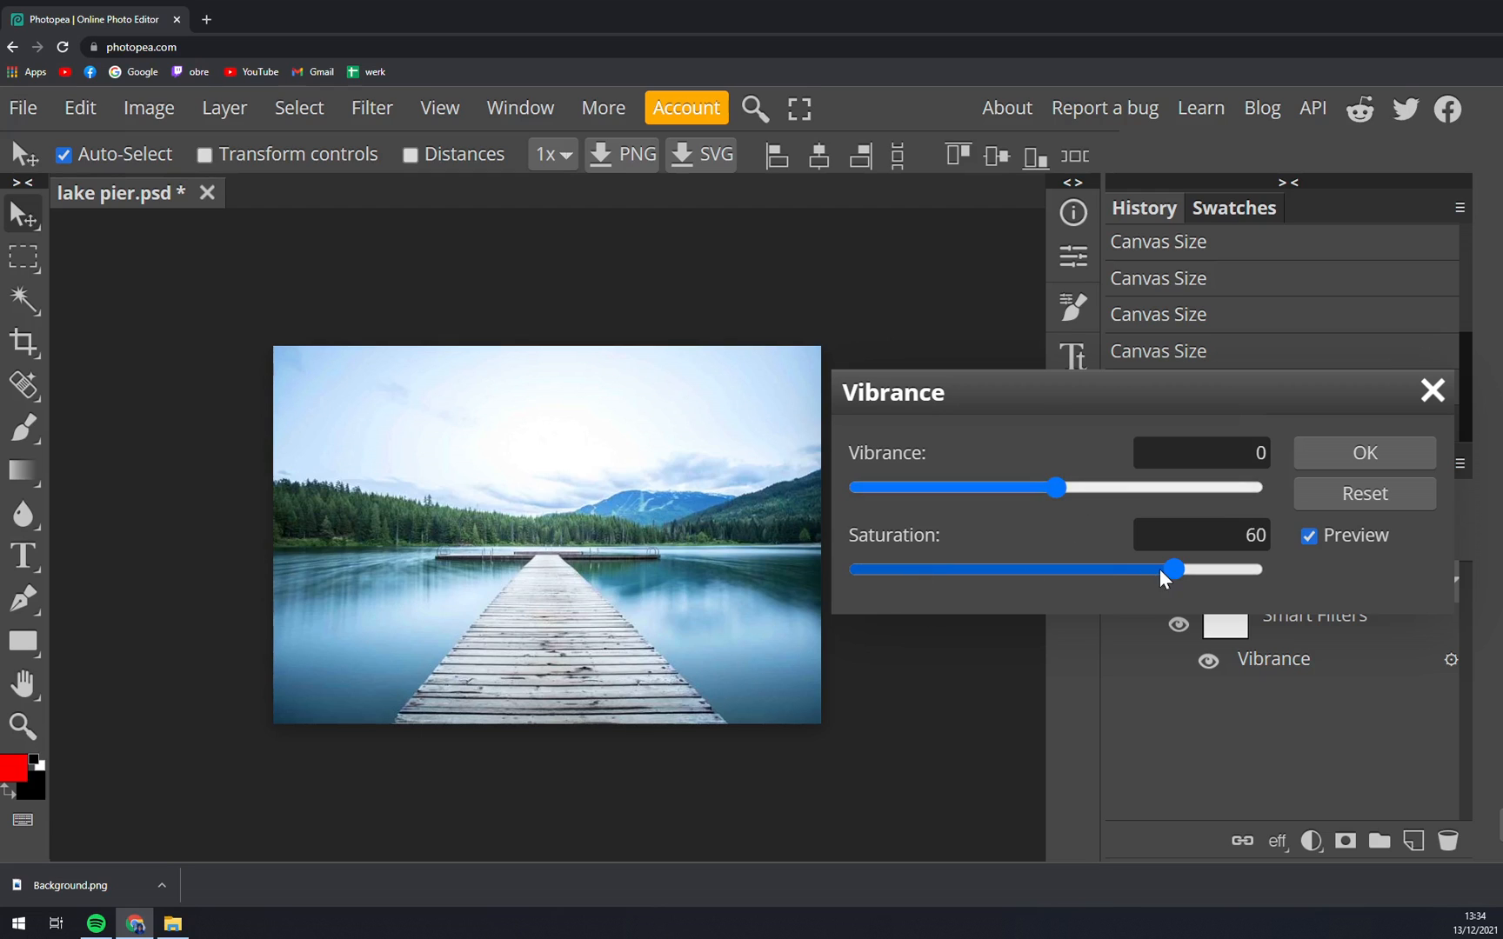
Compare saturation from 0 to maximum, settling at 77 with vibrance 0
left_click_drag(1174, 569, 853, 569)
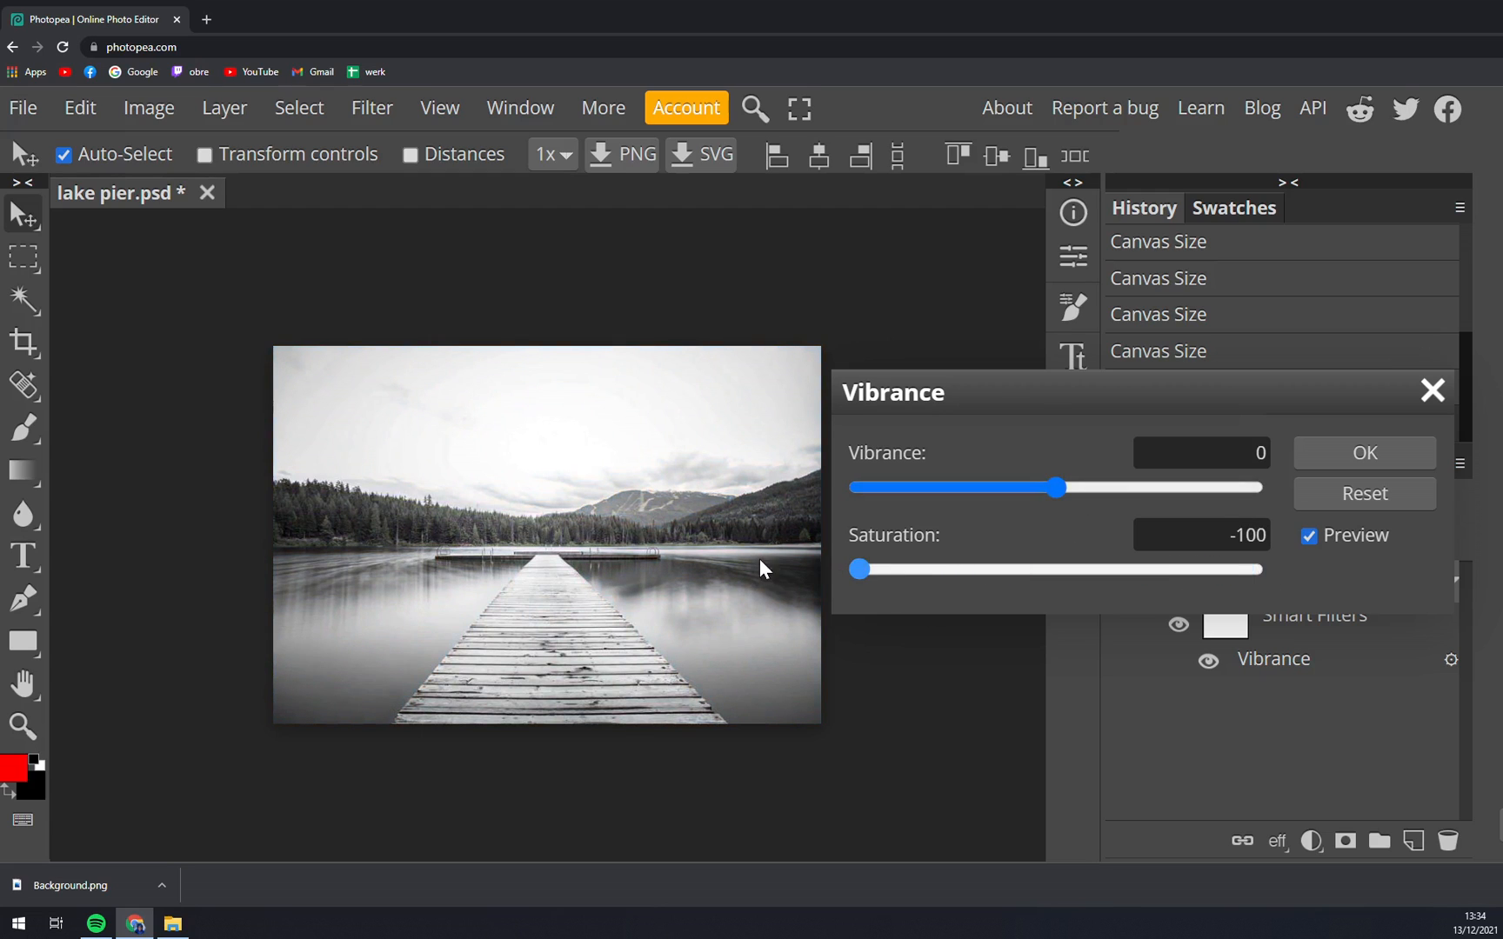
left_click_drag(856, 568, 1166, 569)
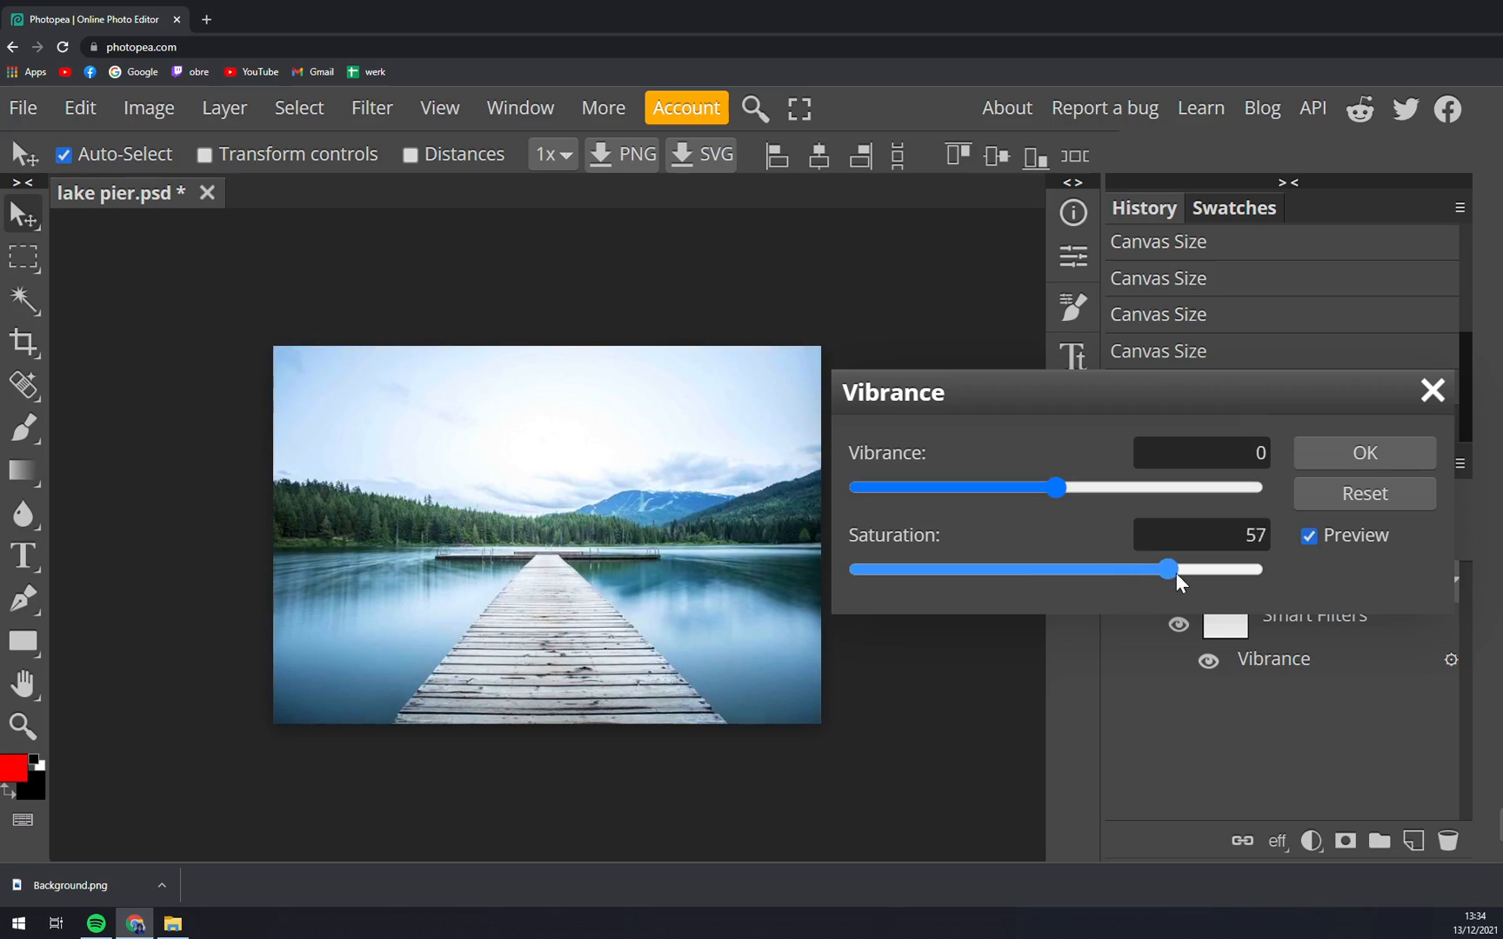
left_click_drag(1164, 570, 1187, 569)
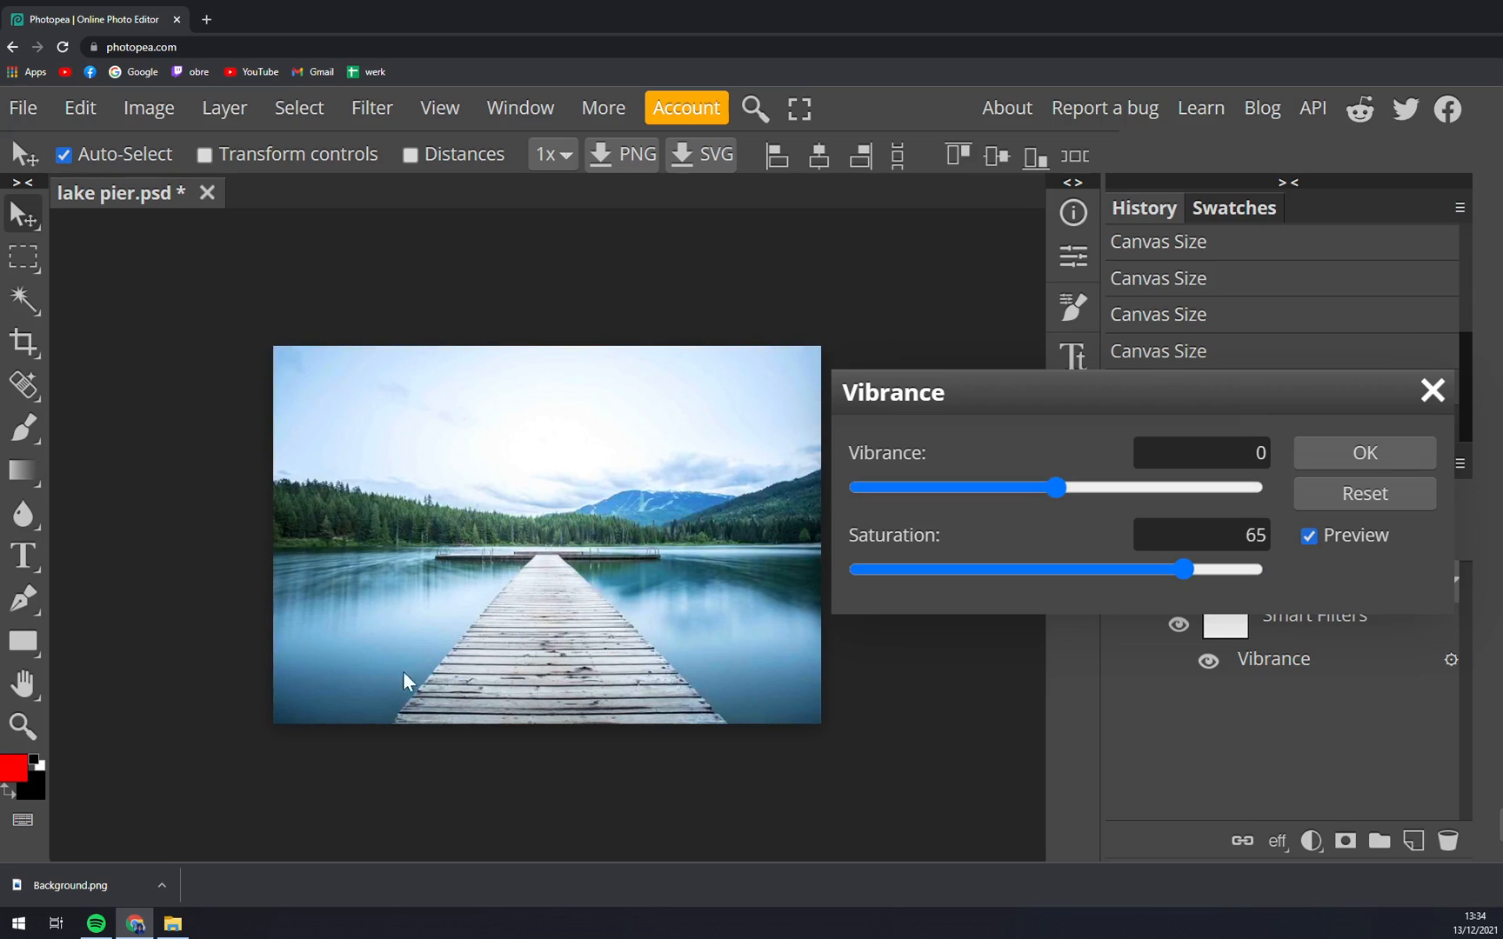
mouse_move(412, 522)
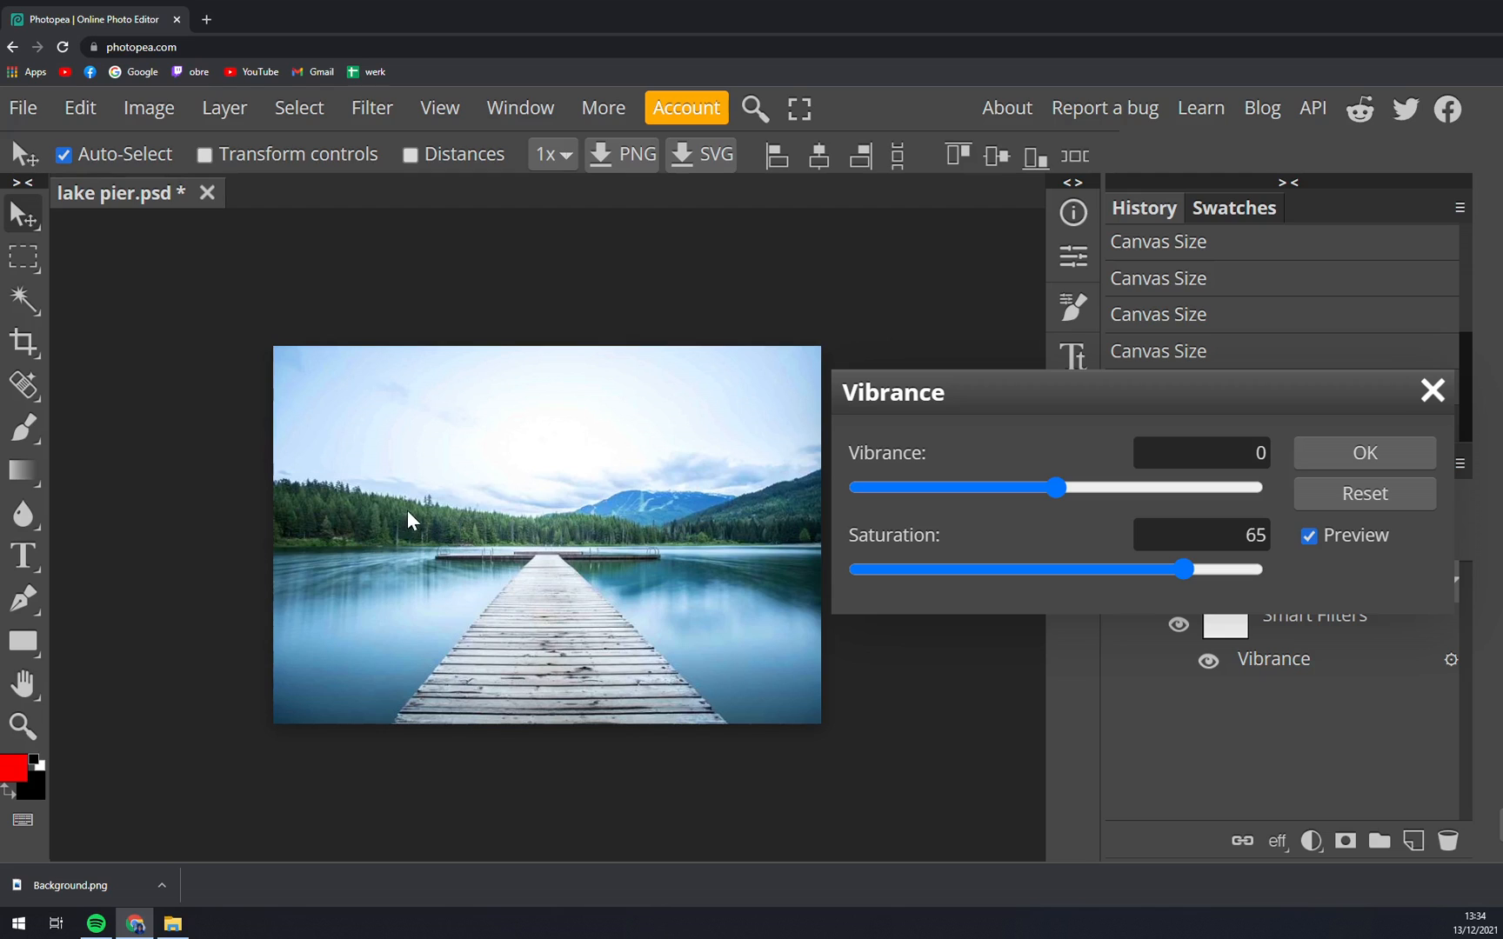
left_click_drag(1186, 570, 1204, 570)
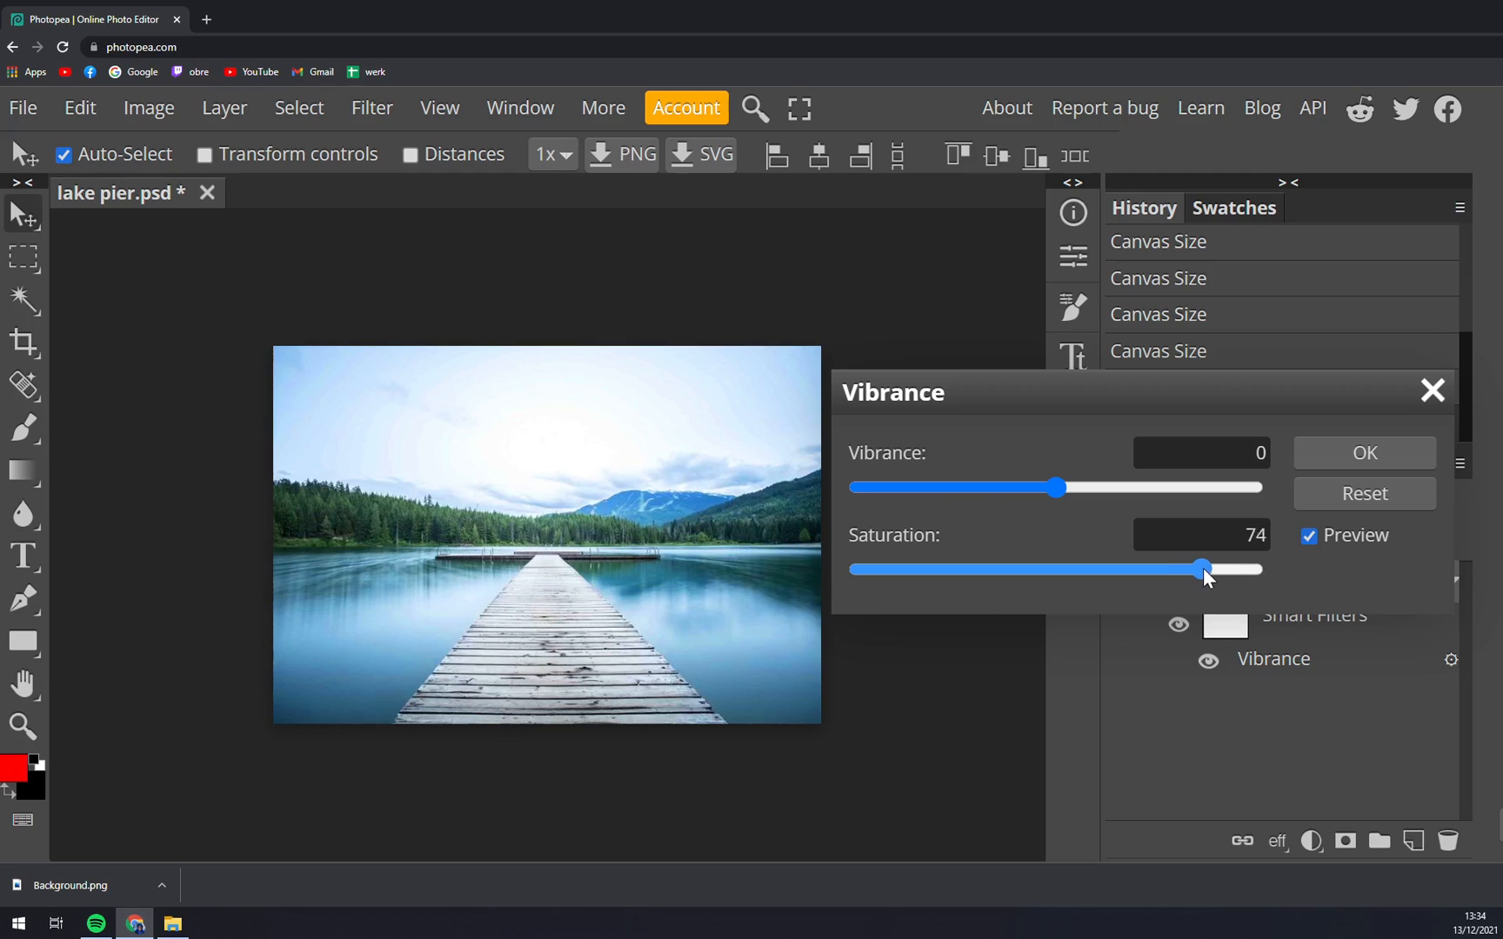
left_click_drag(1203, 568, 1058, 569)
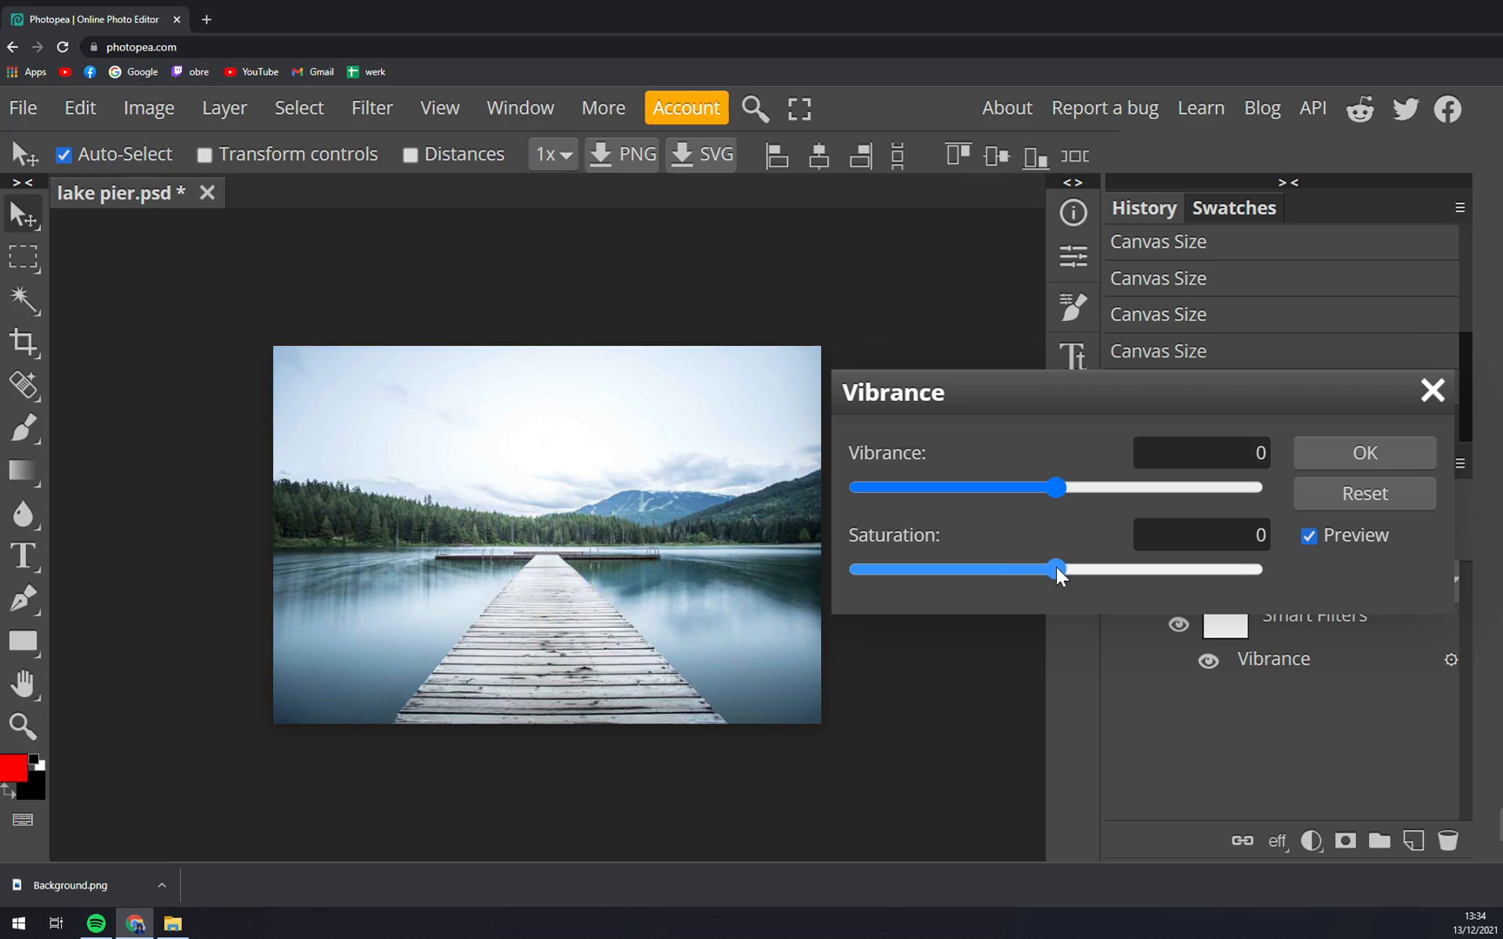
left_click_drag(1055, 569, 1063, 569)
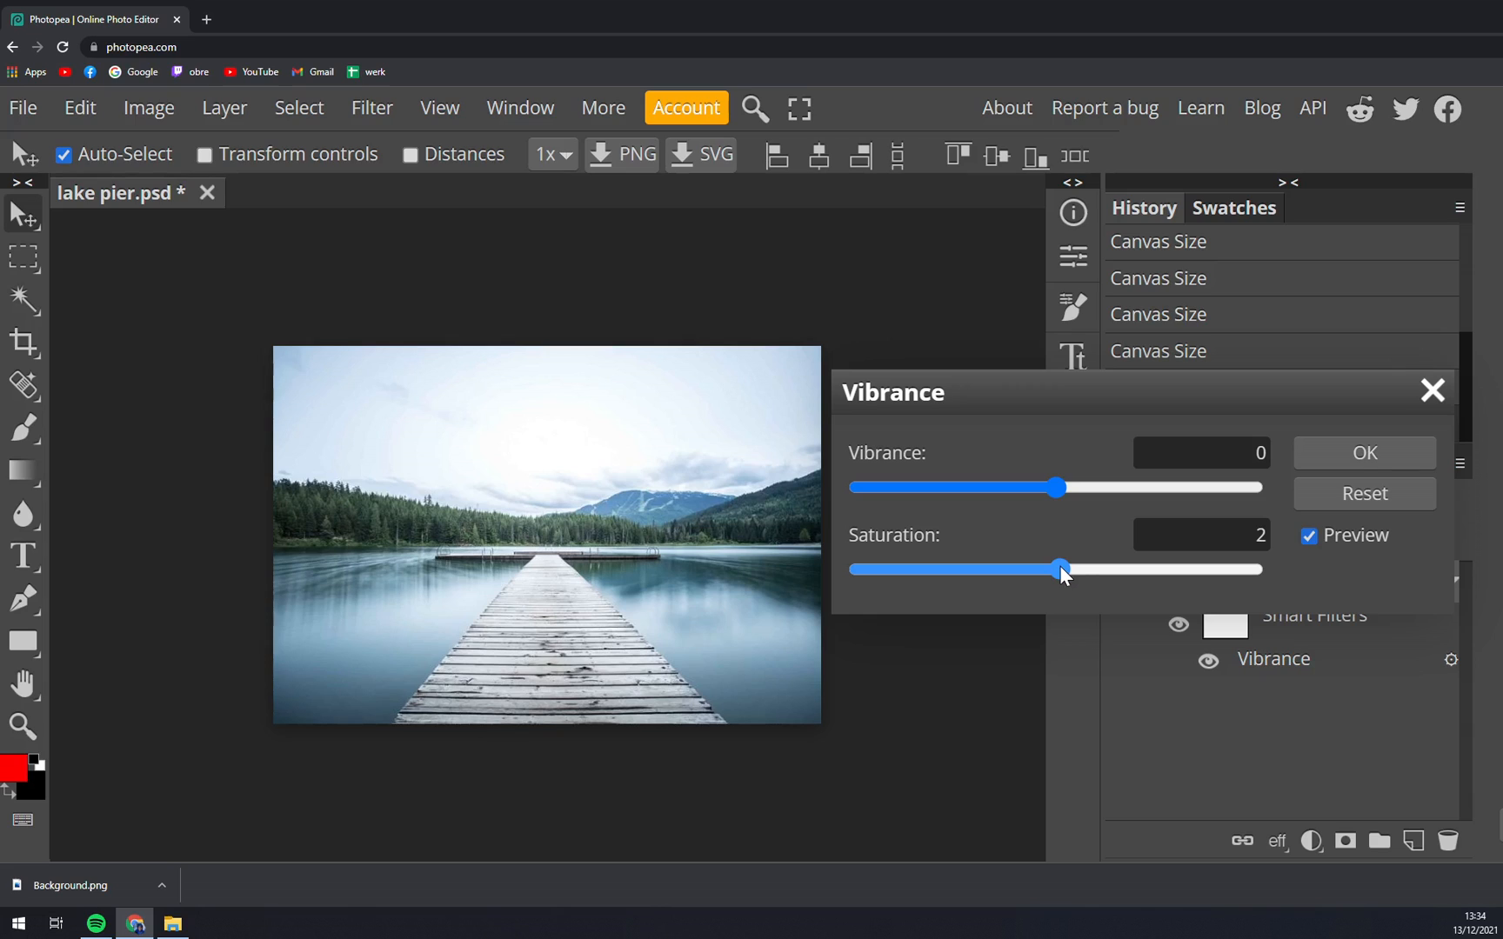
left_click_drag(1059, 569, 1072, 569)
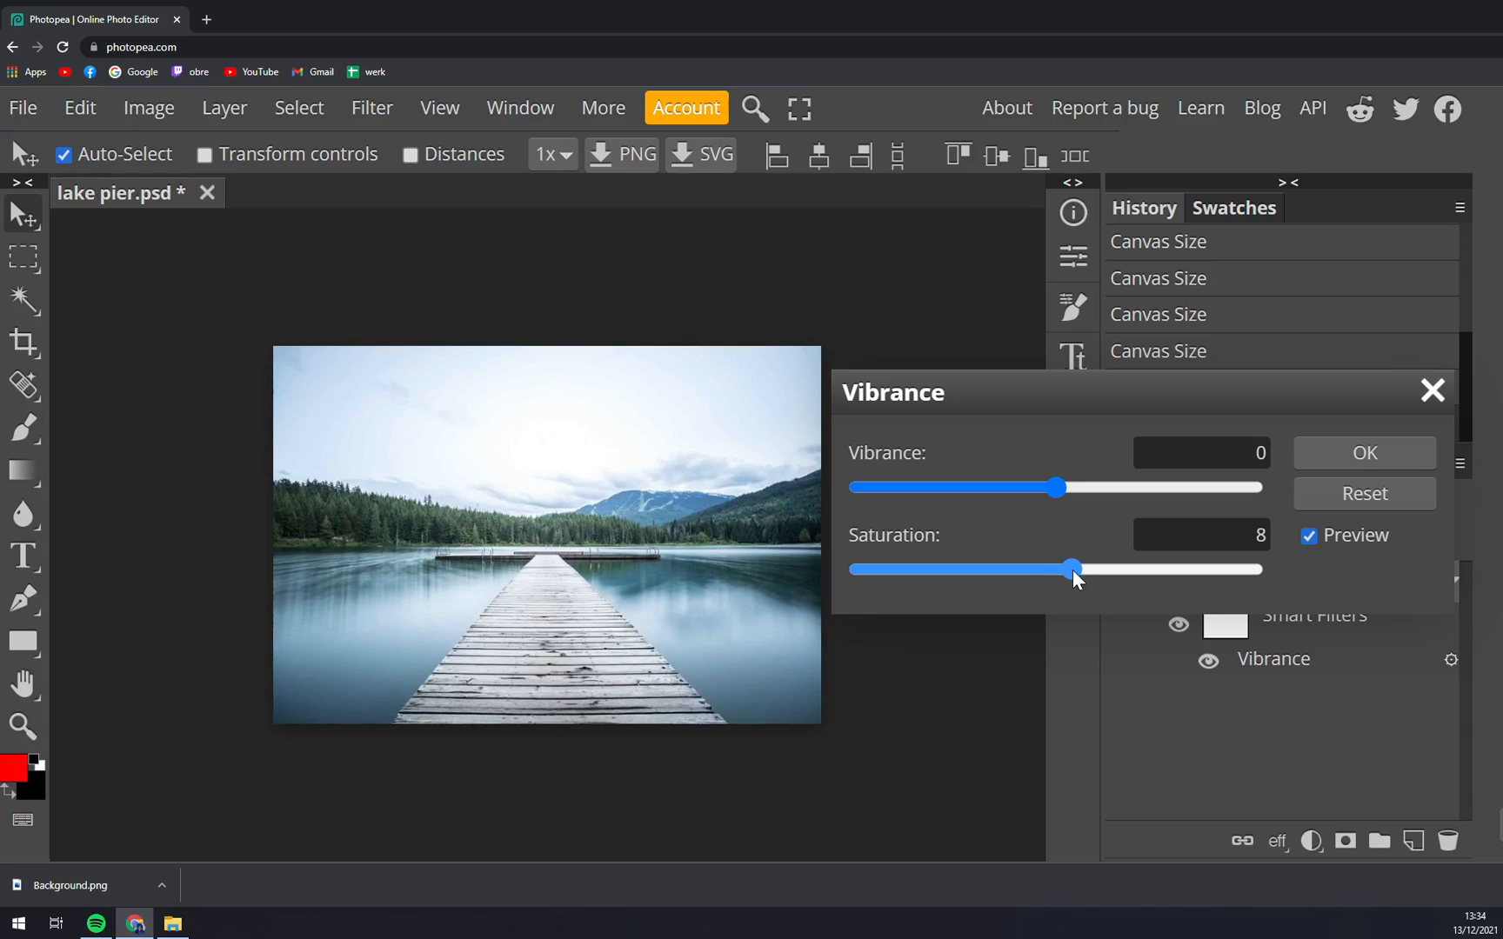
left_click_drag(1071, 569, 1081, 569)
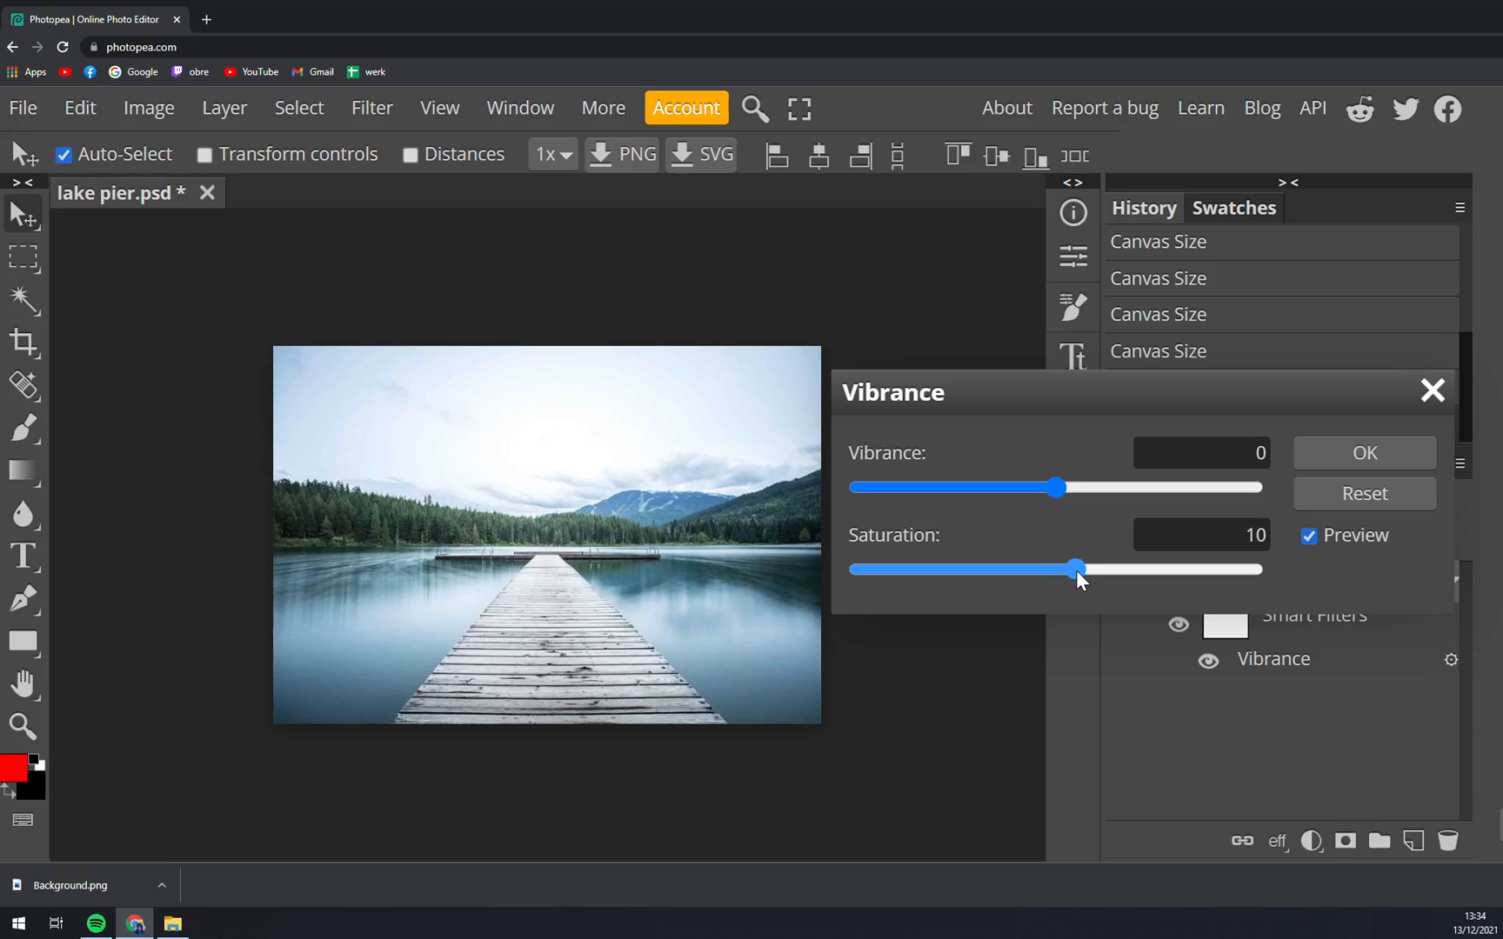
left_click_drag(1073, 569, 1081, 569)
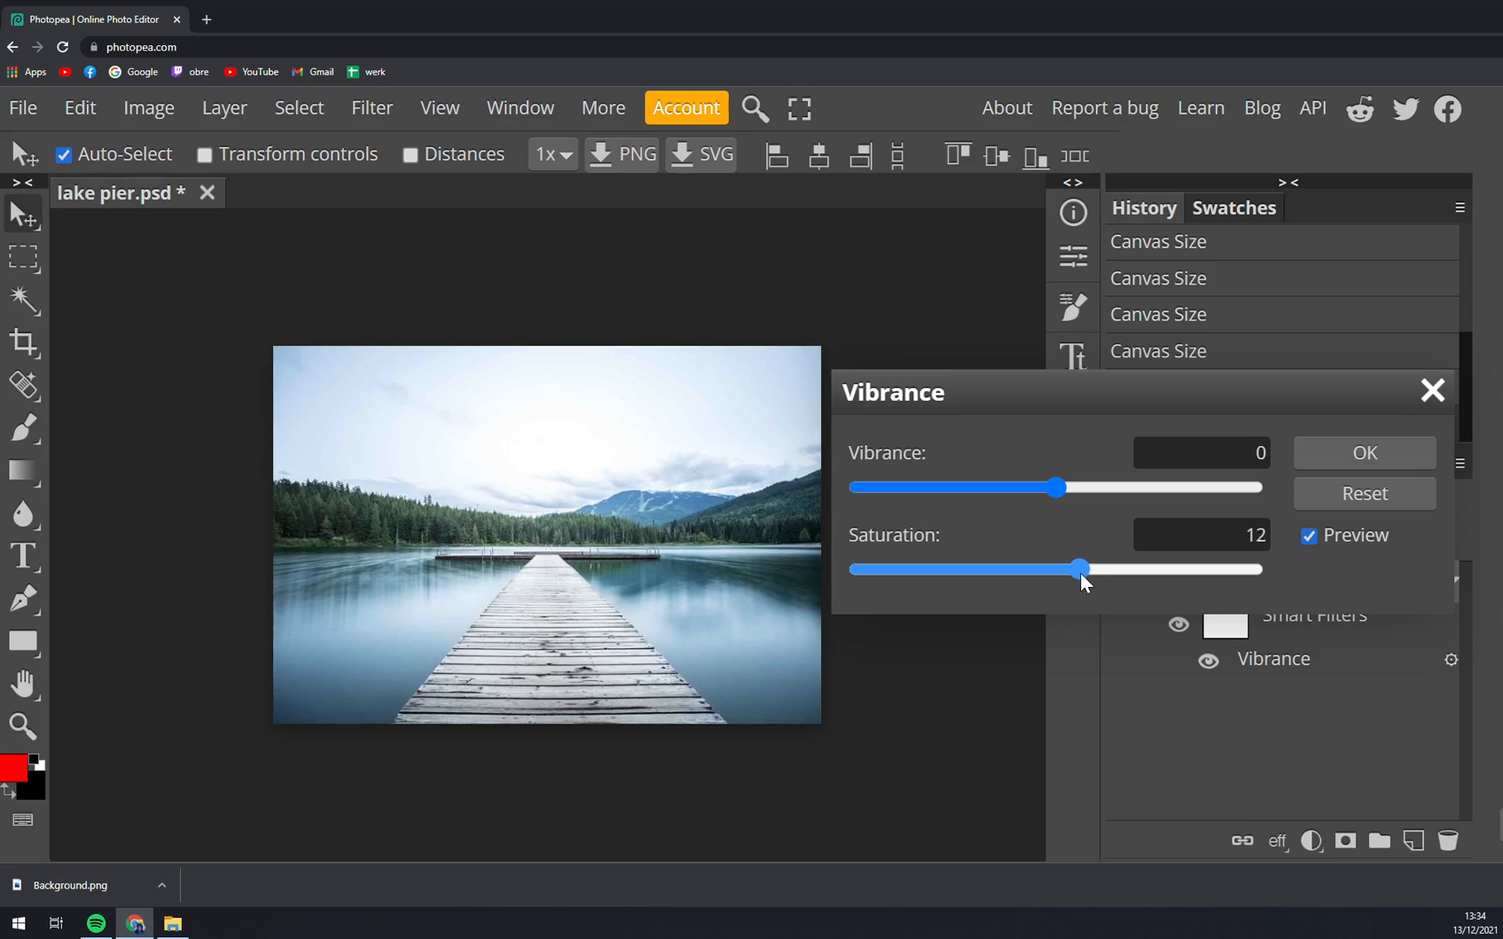
left_click_drag(1080, 569, 1261, 569)
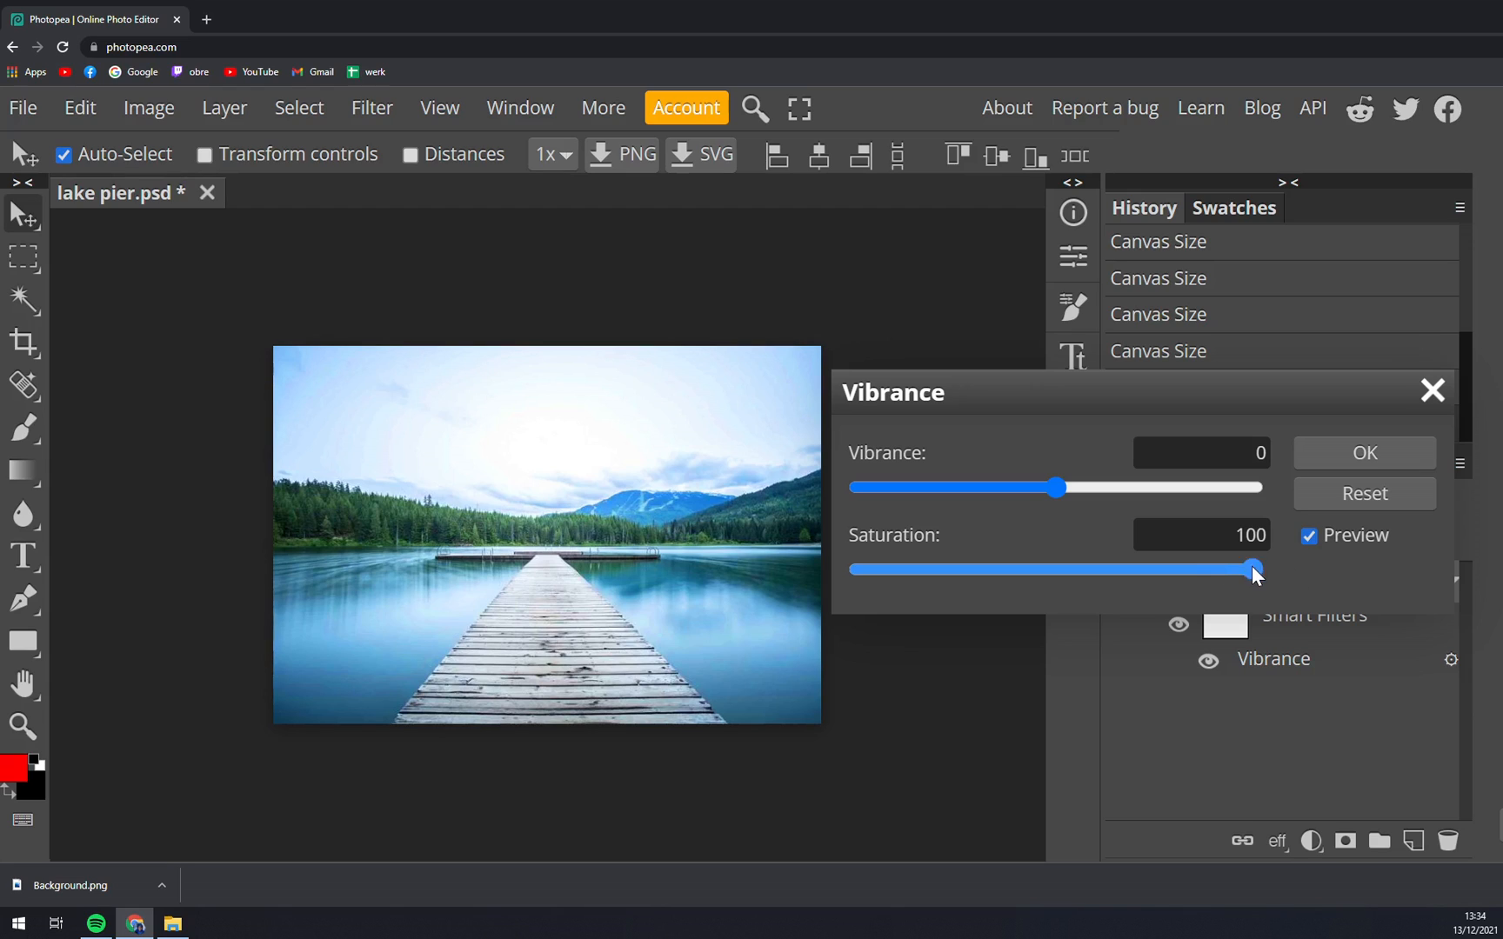
left_click_drag(1253, 569, 1205, 569)
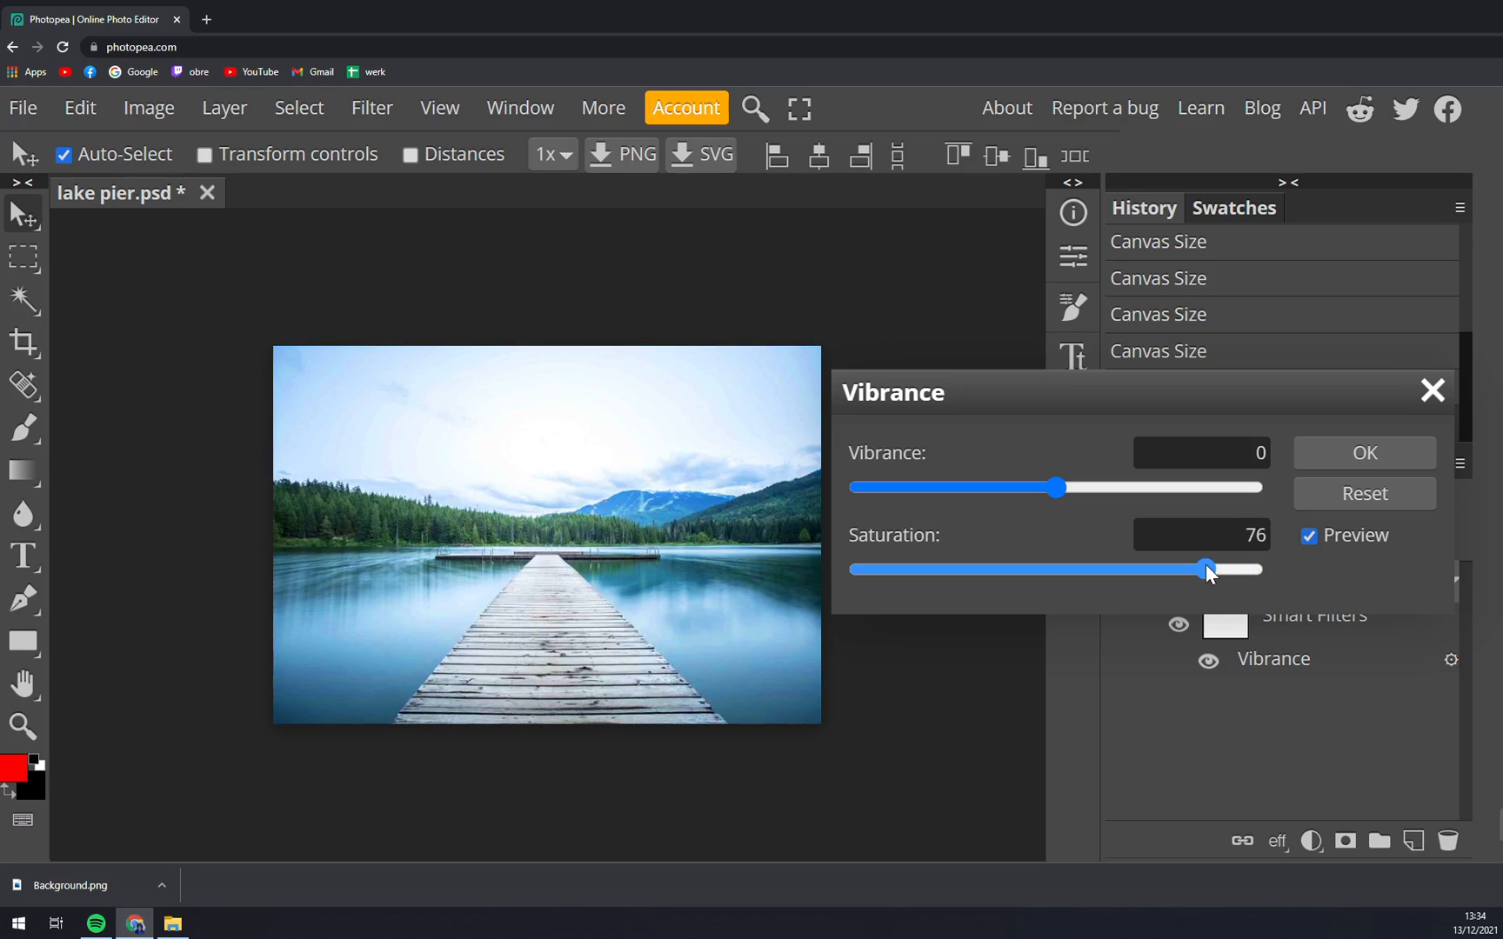
left_click_drag(1205, 570, 1210, 570)
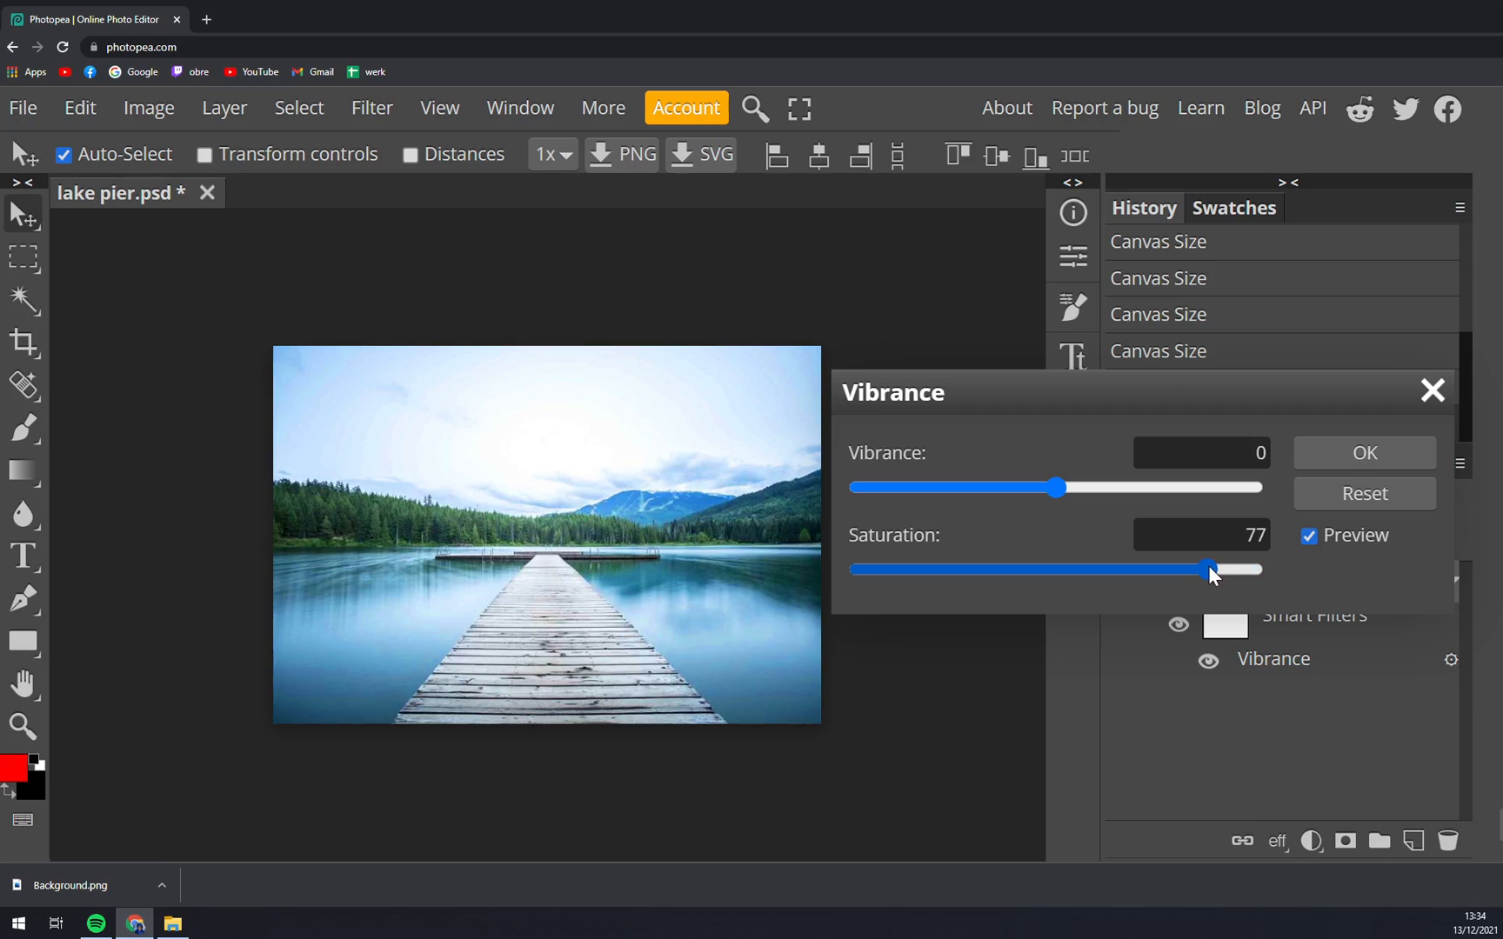
Confirm the Vibrance filter at saturation 77 and vibrance 0
left_click(1364, 453)
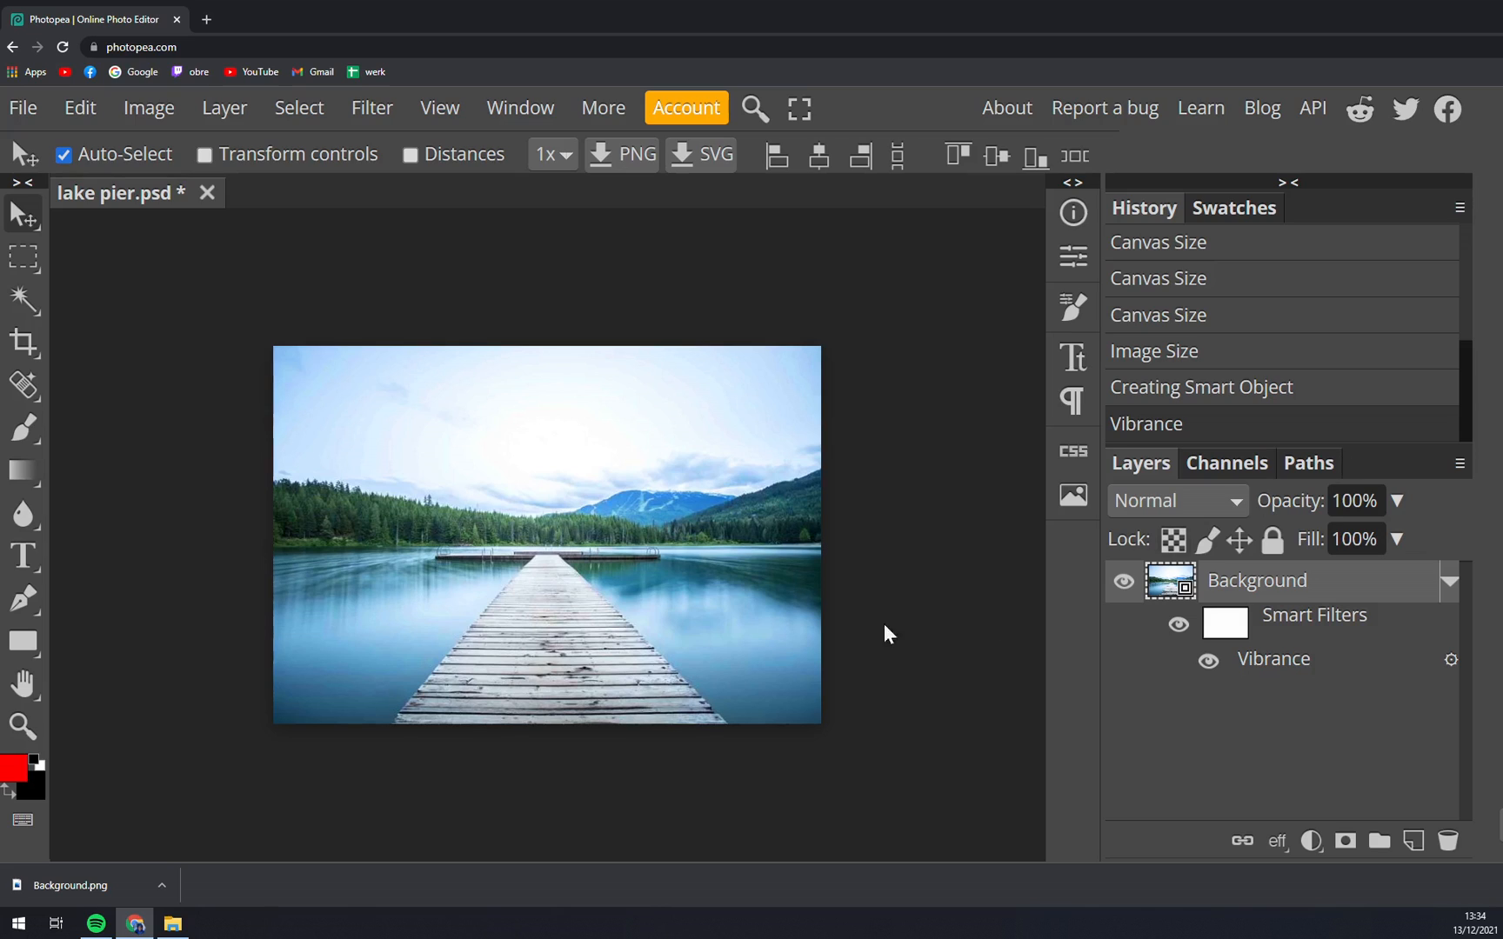
mouse_move(491, 751)
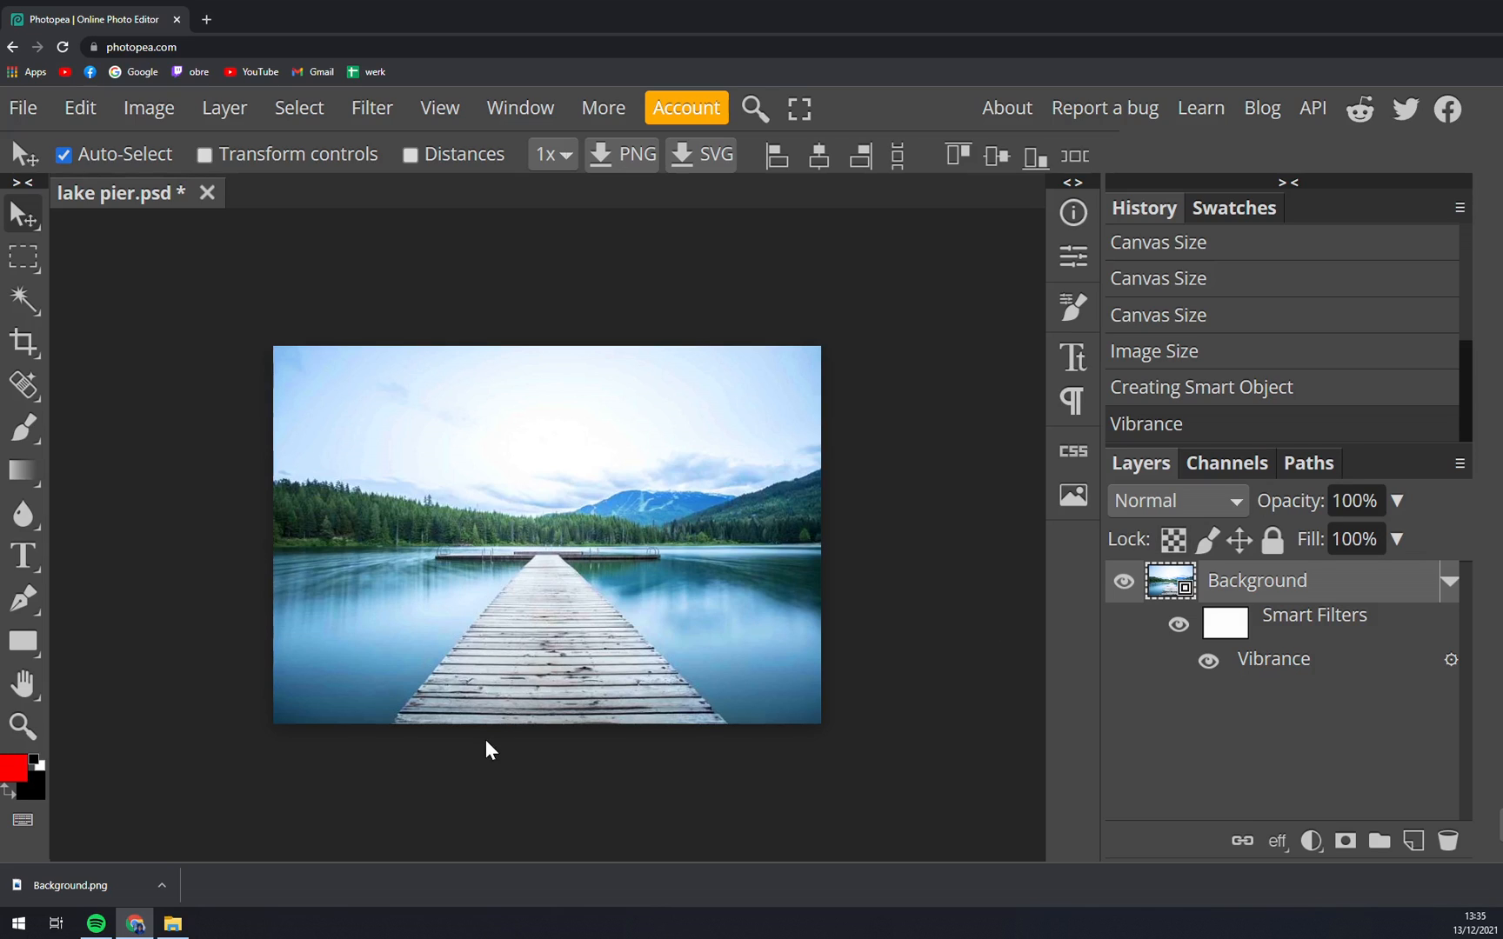
mouse_move(456, 760)
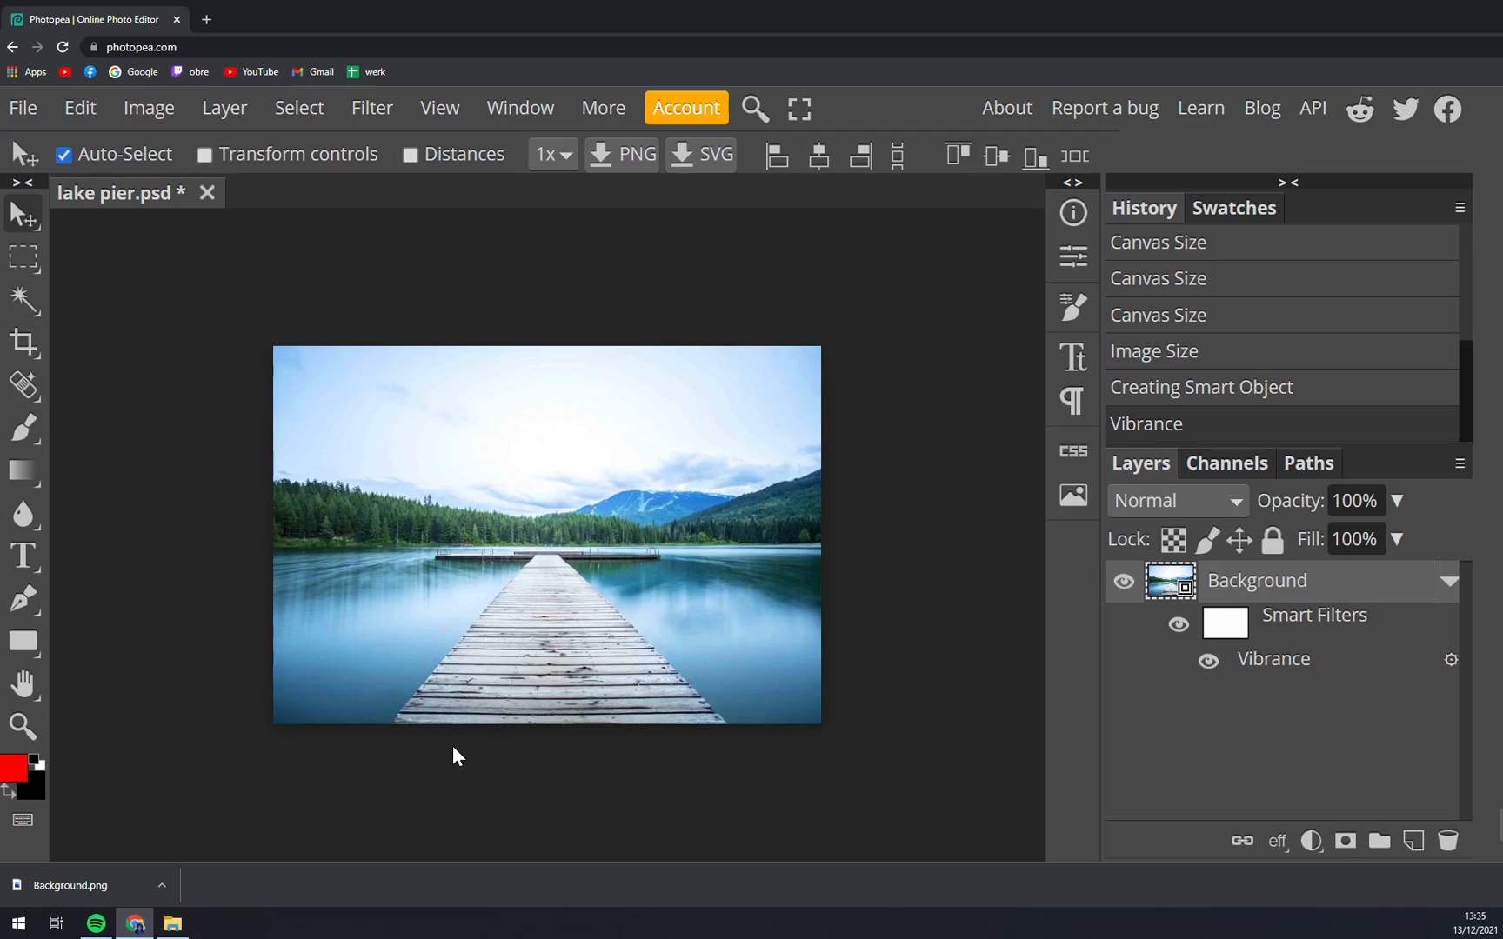
mouse_move(452, 785)
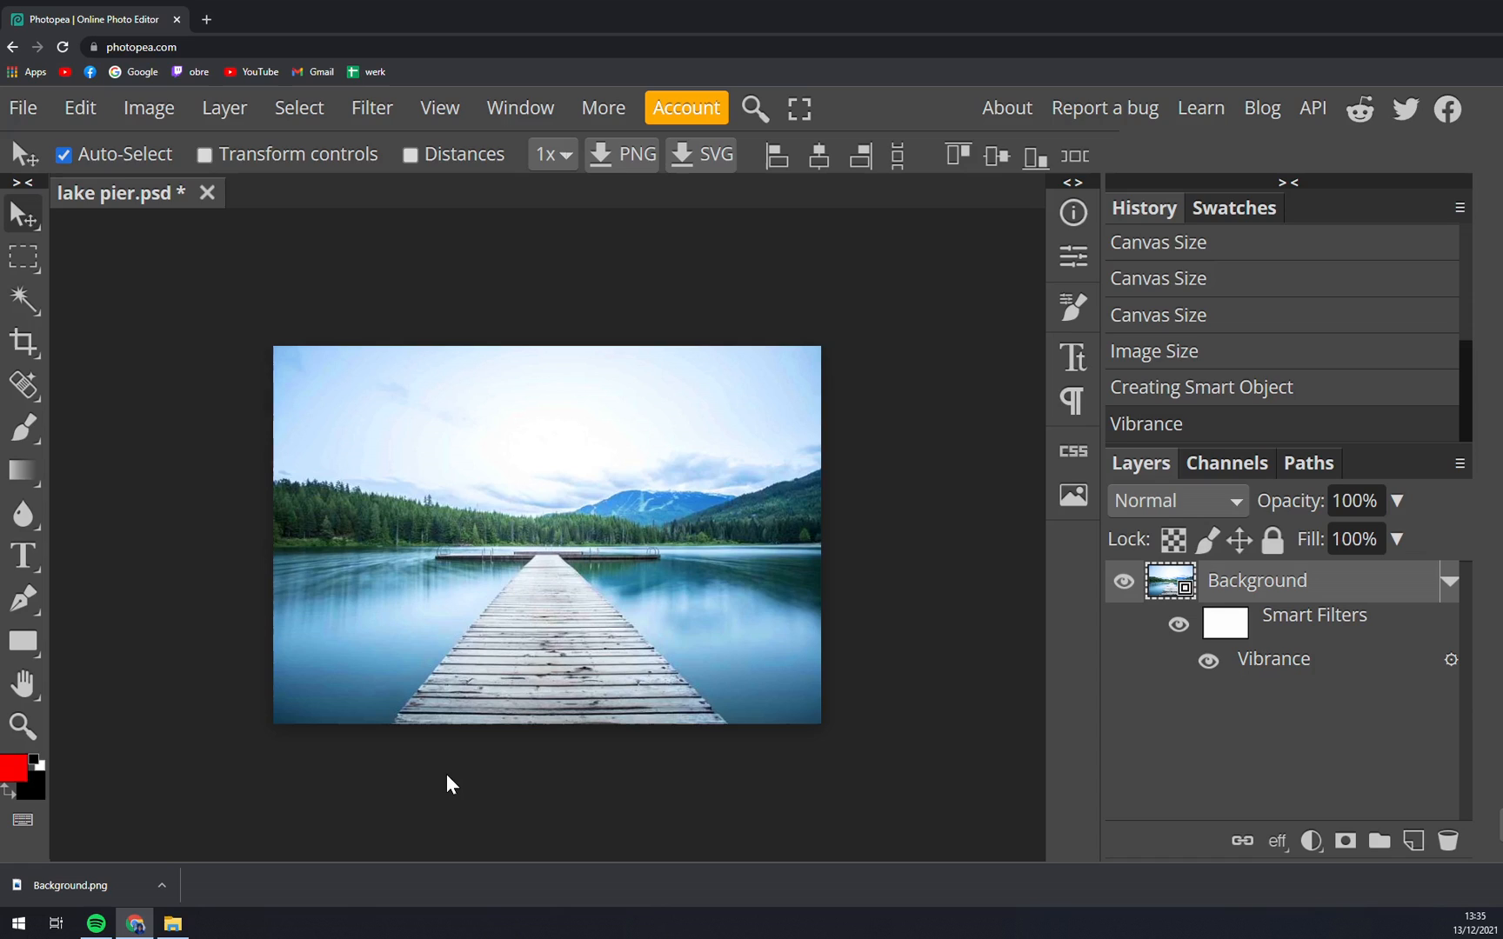
mouse_move(1301, 625)
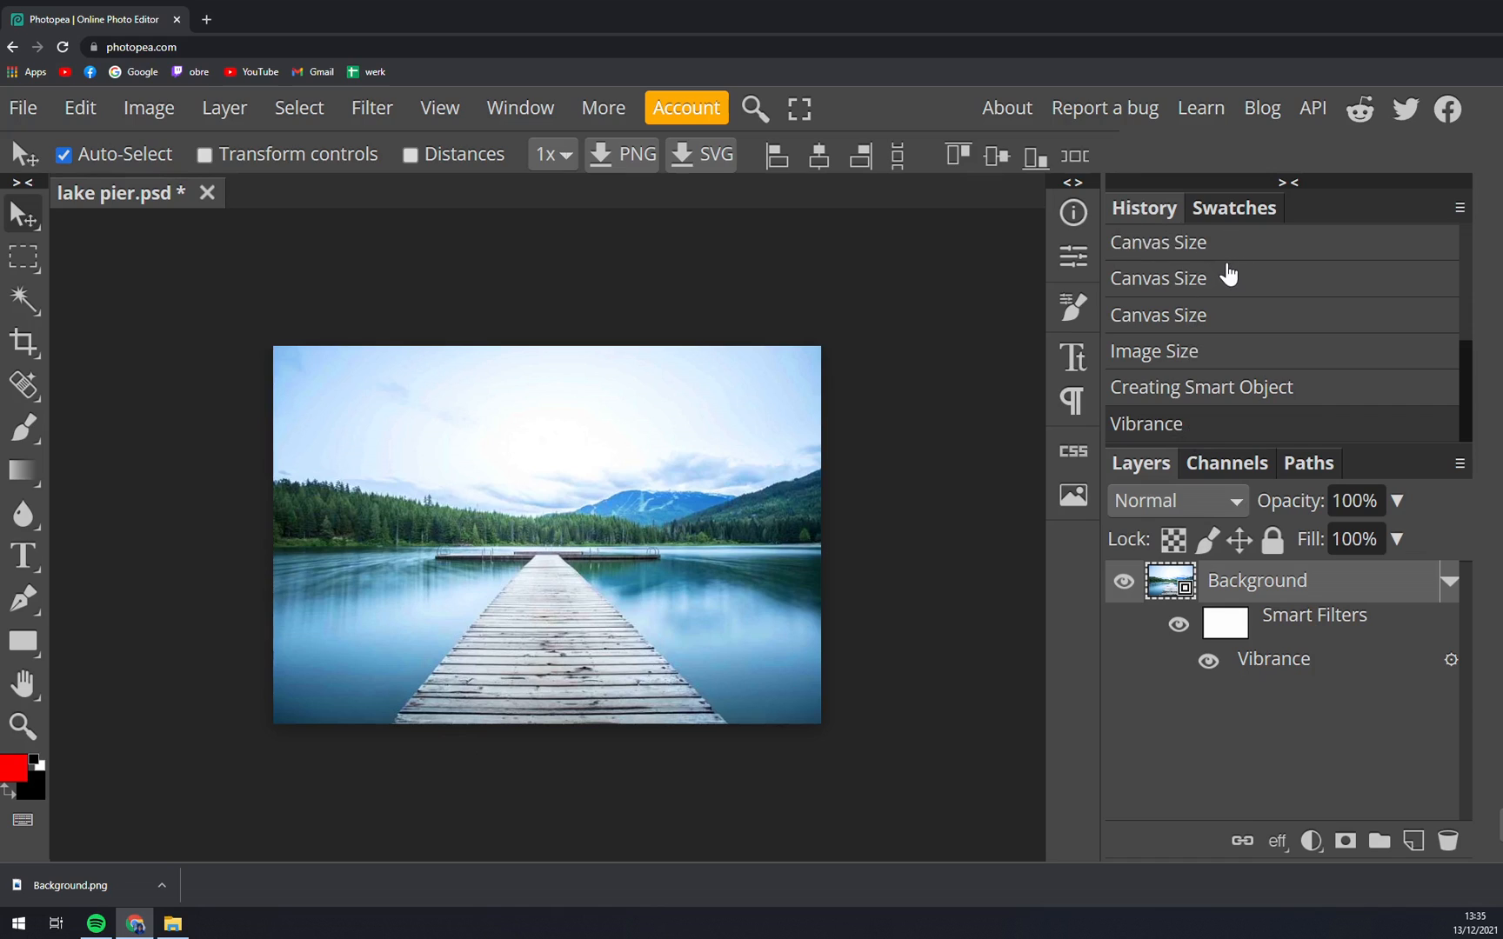
mouse_move(1301, 637)
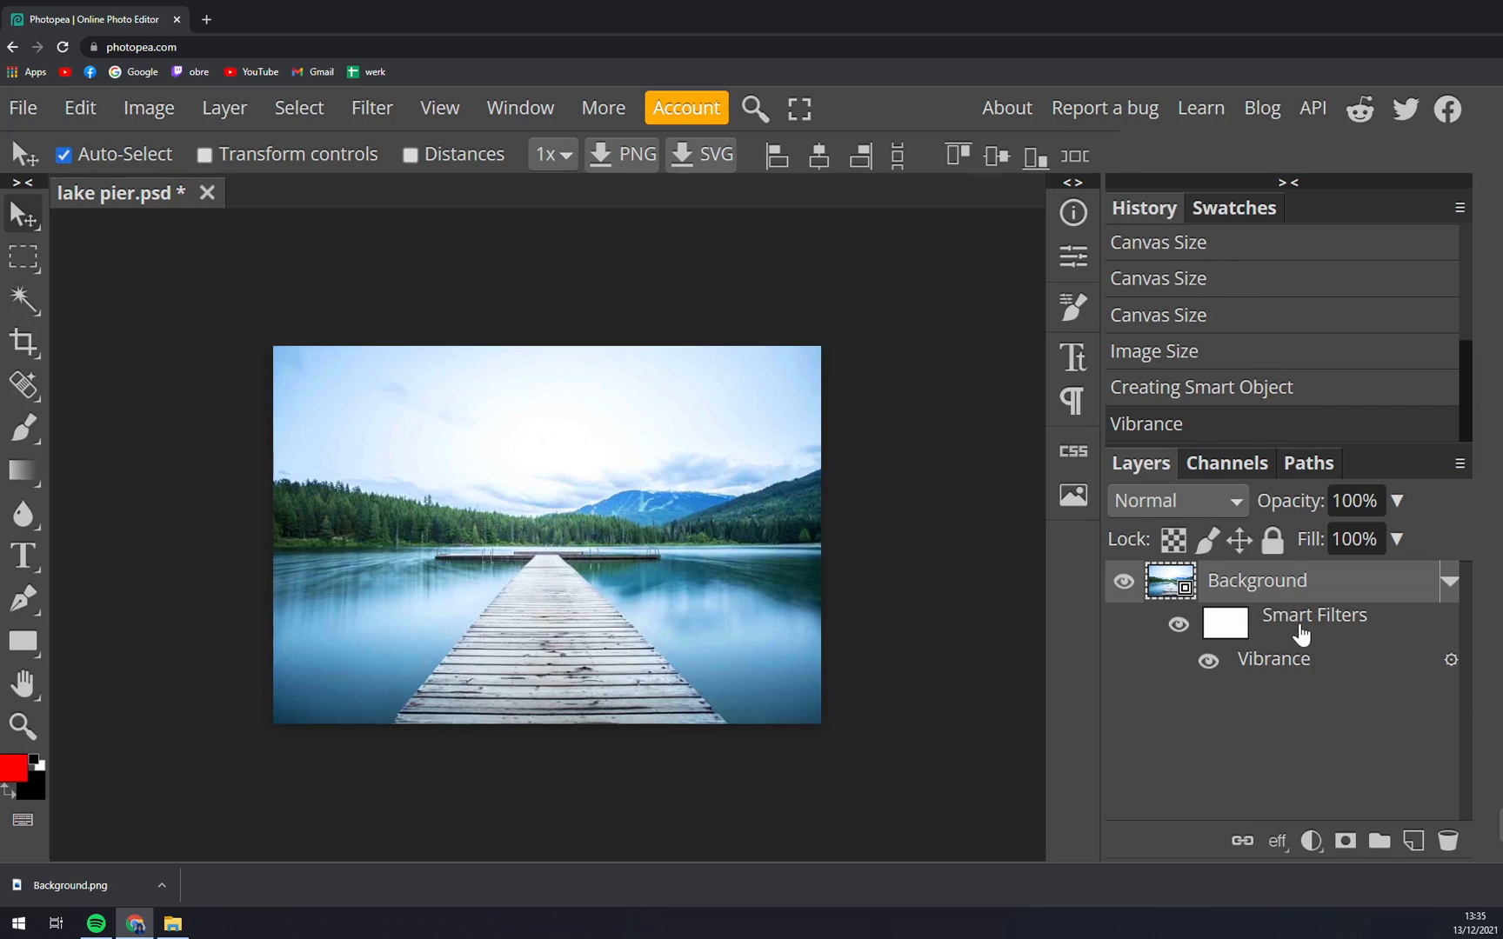
mouse_move(1323, 615)
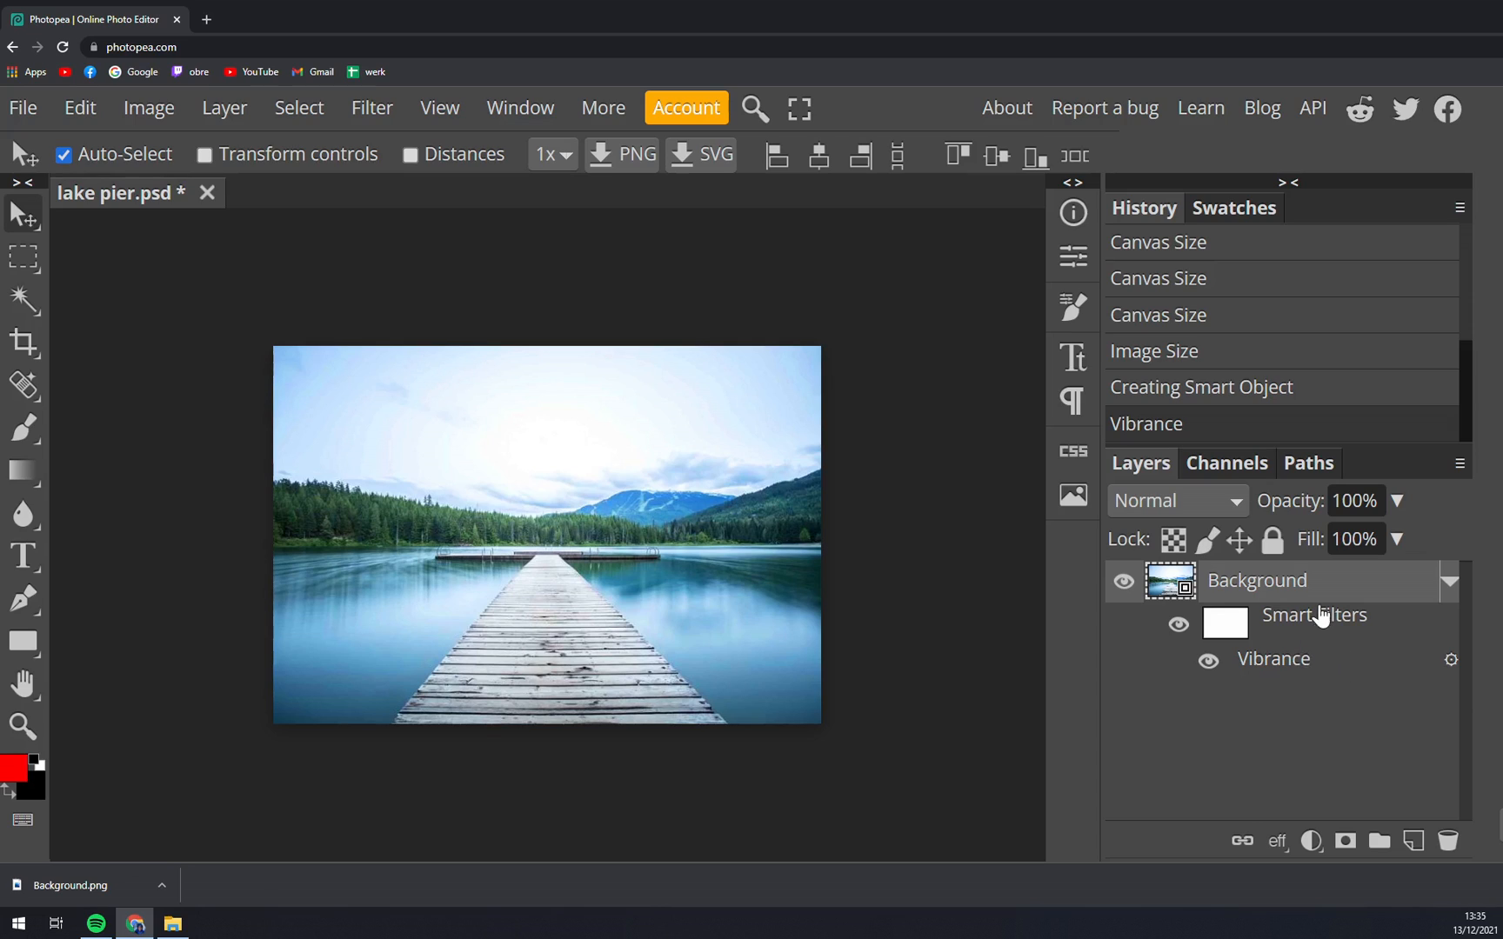
mouse_move(1307, 680)
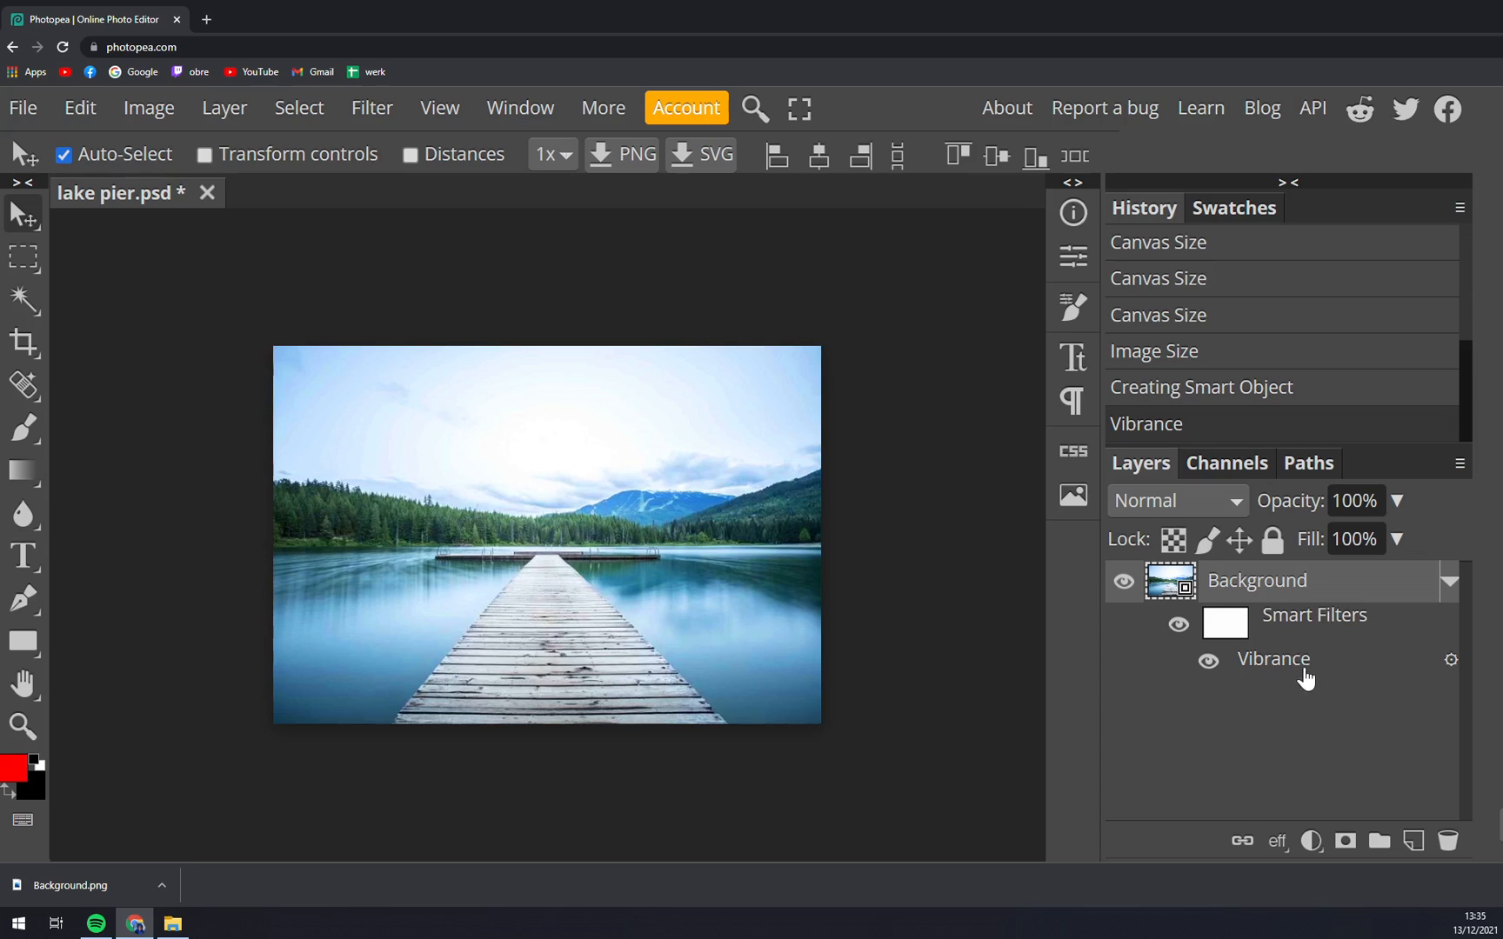
mouse_move(1300, 669)
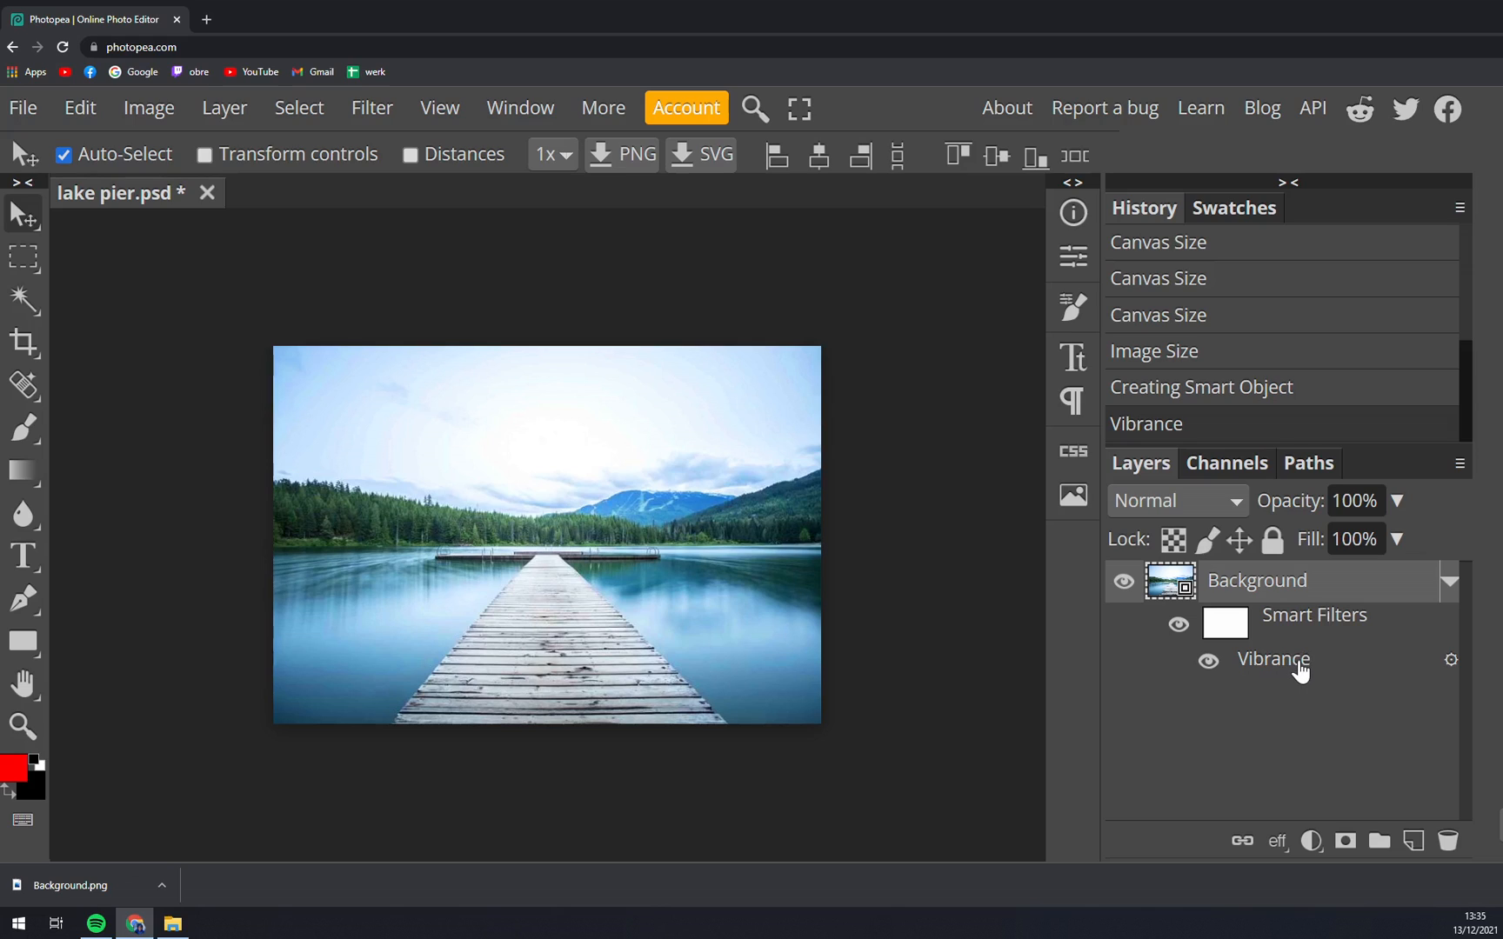